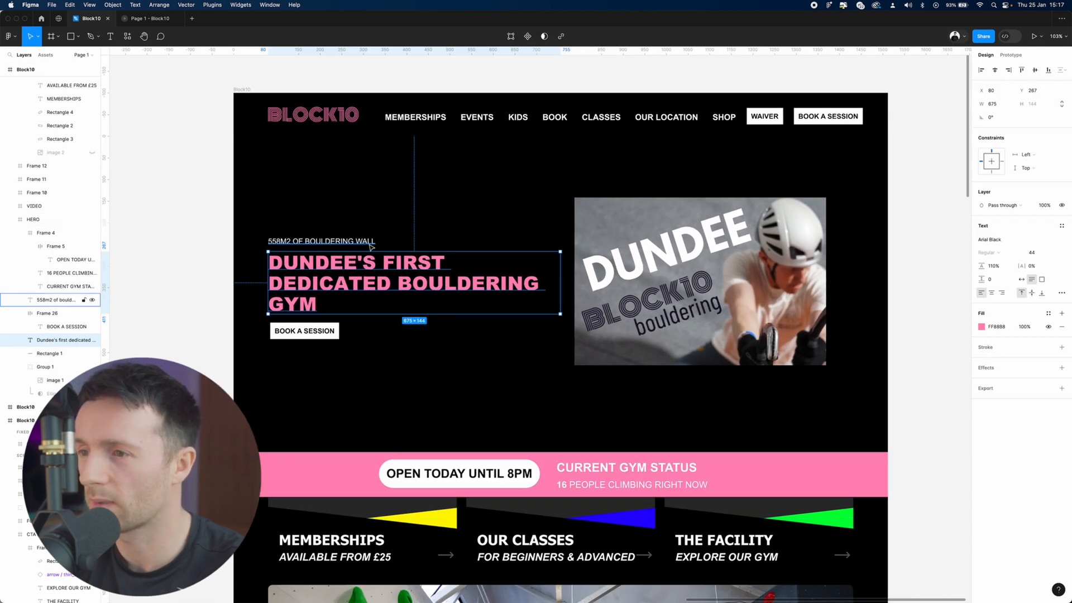
Step: Set the pink hero headline to Inter Black via the font search 'inter'
left_click(322, 241)
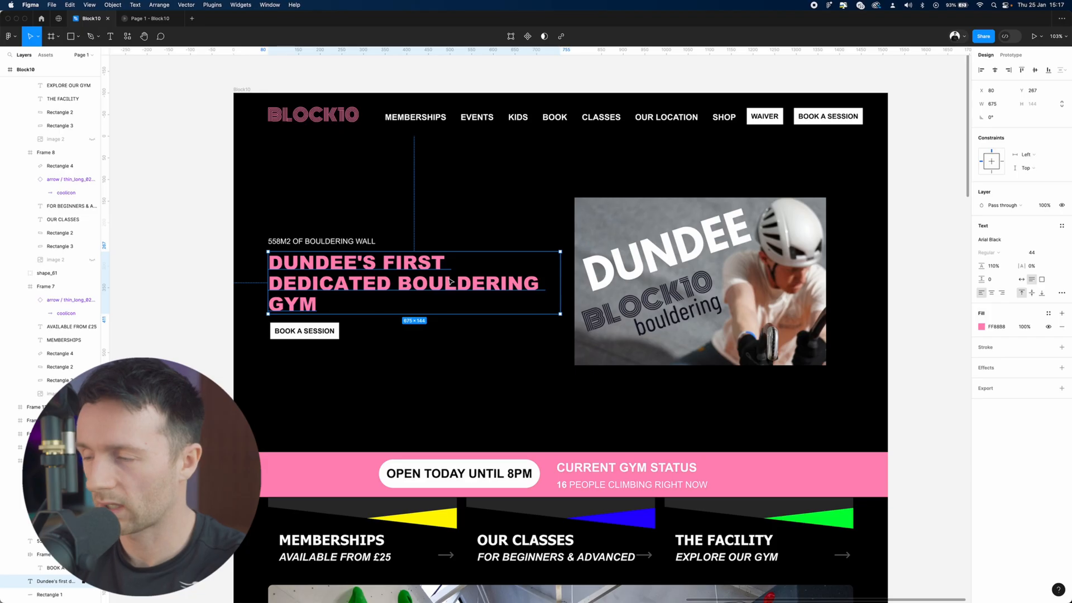
mouse_move(938, 220)
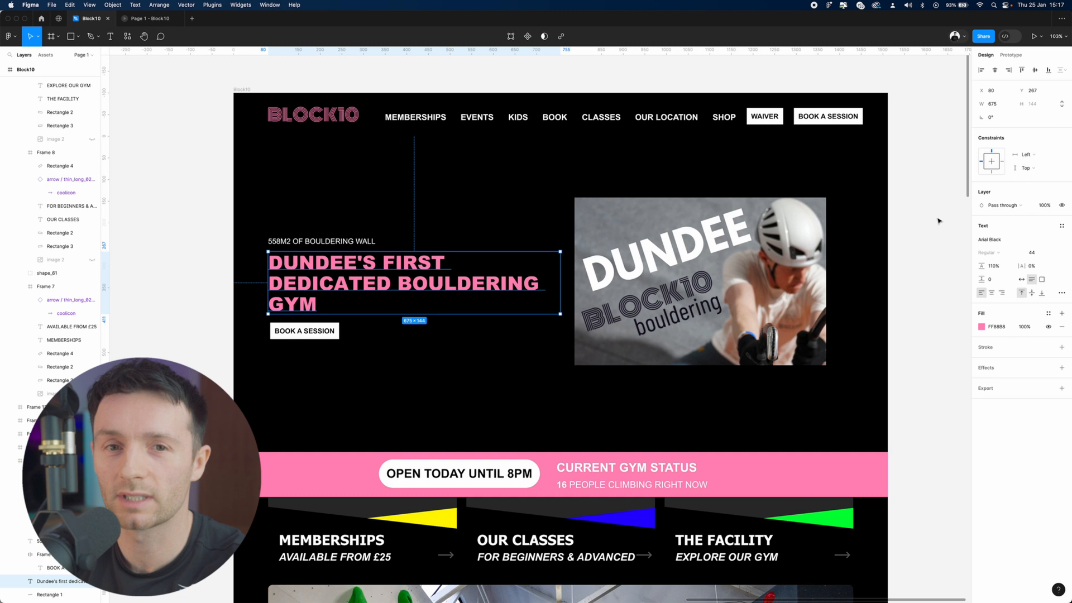
left_click(991, 239)
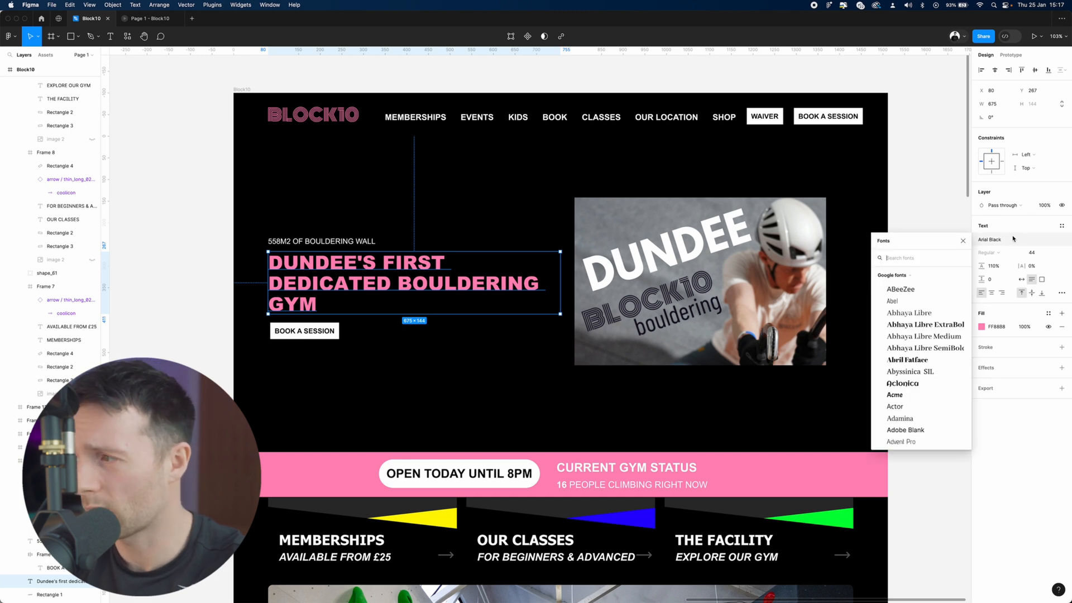
type("inter")
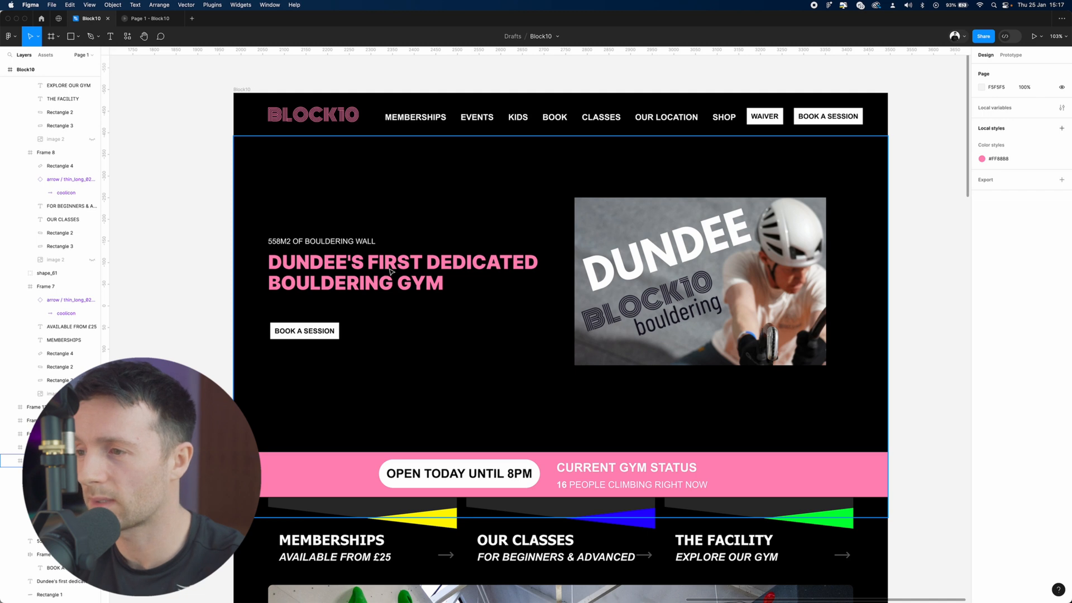
left_click(396, 273)
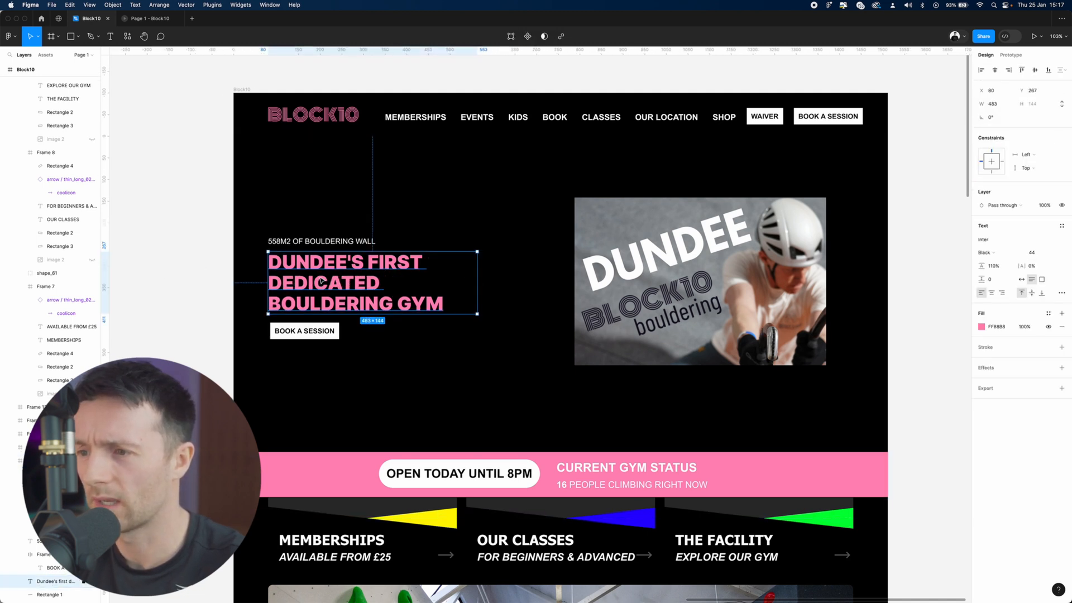
Step: Apply the Khand typeface to the BOOK A SESSION label and the navigation links
left_click(198, 251)
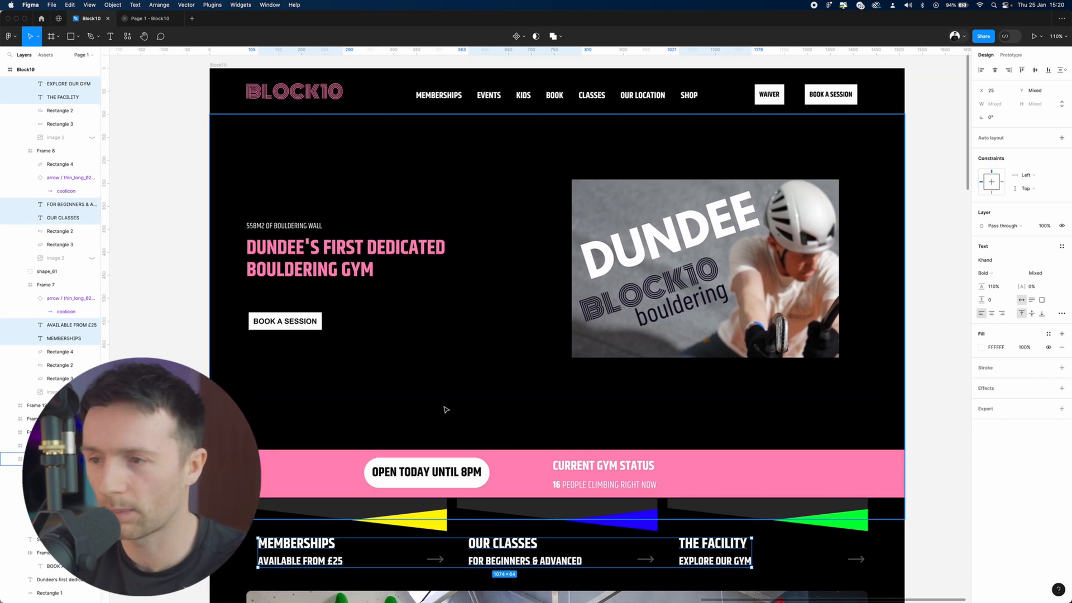
left_click(284, 320)
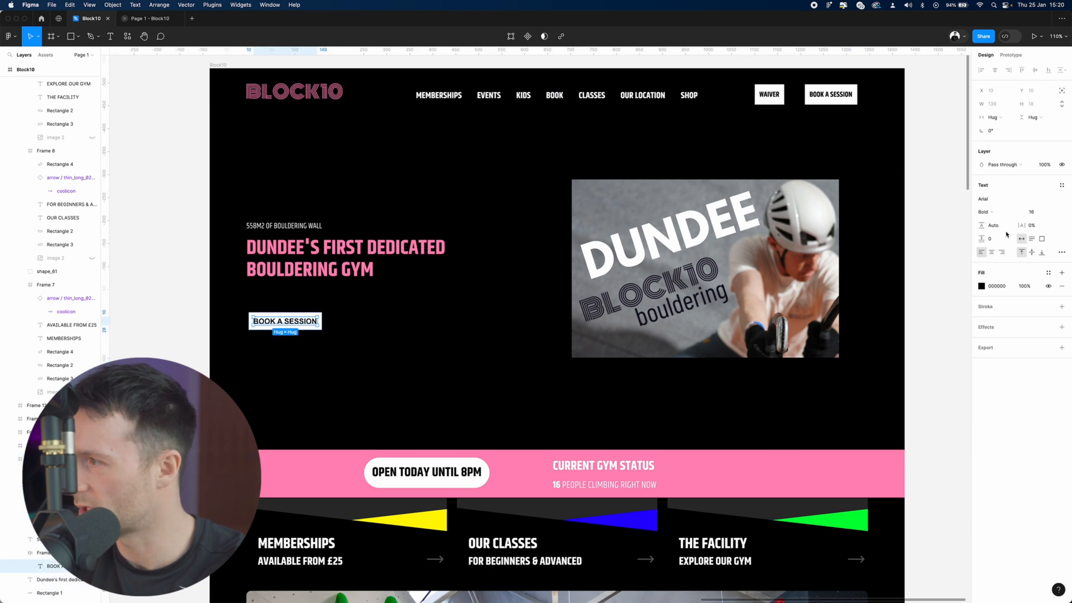
left_click(1005, 199)
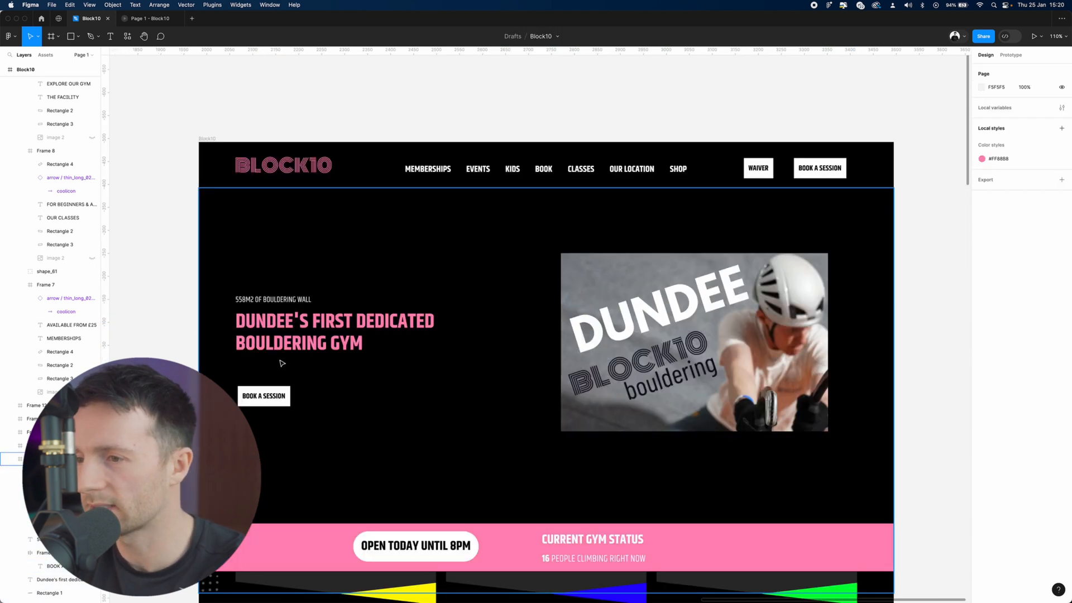
left_click(335, 332)
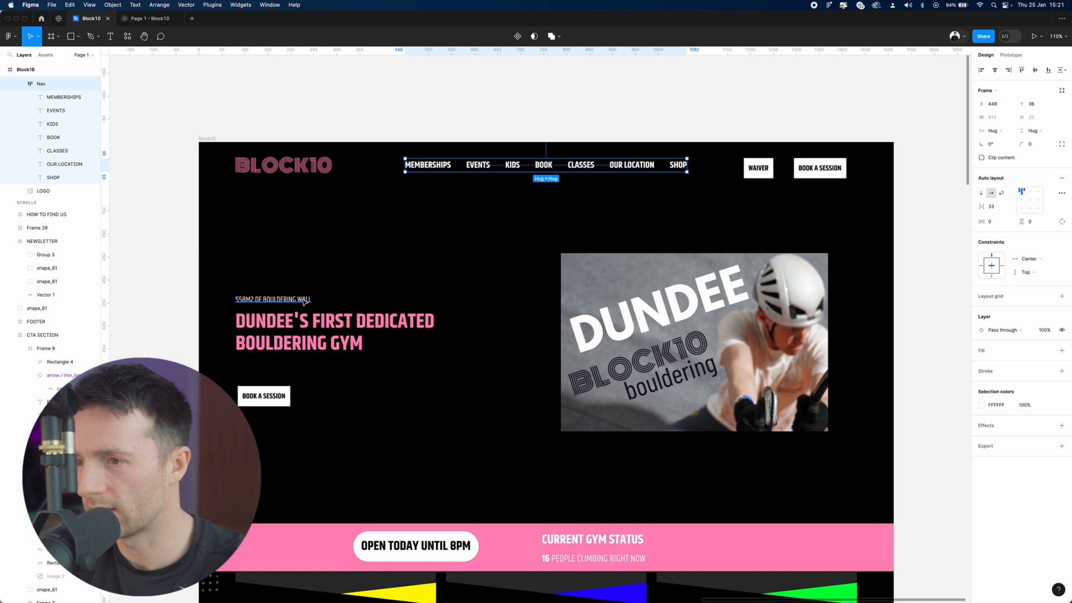
Step: Enlarge the bouldering-wall tagline and give the card subtitles a lighter Khand weight
left_click(335, 332)
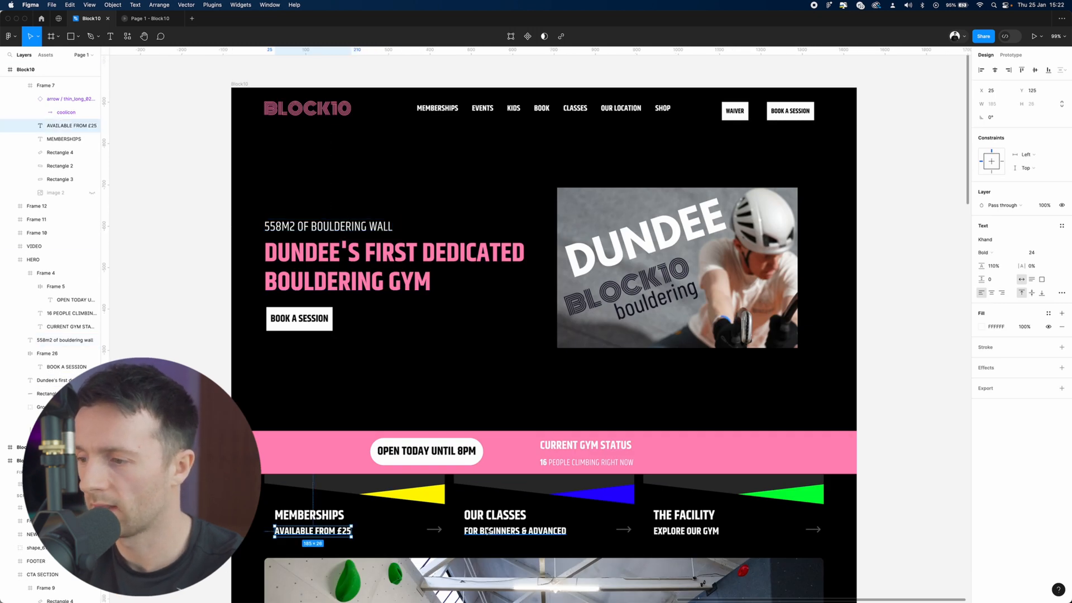
left_click(988, 253)
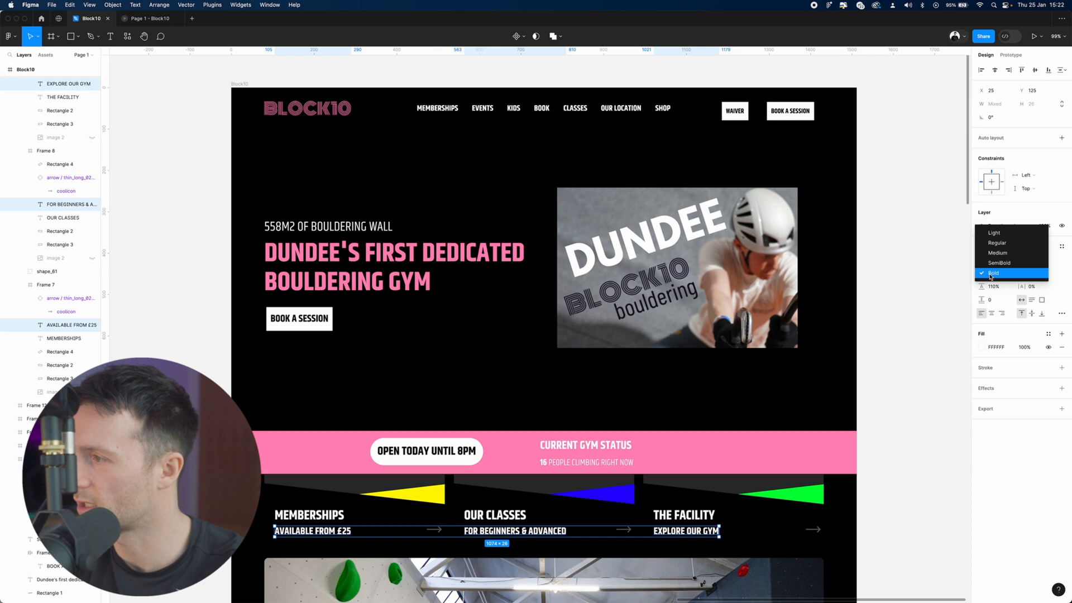
left_click(930, 293)
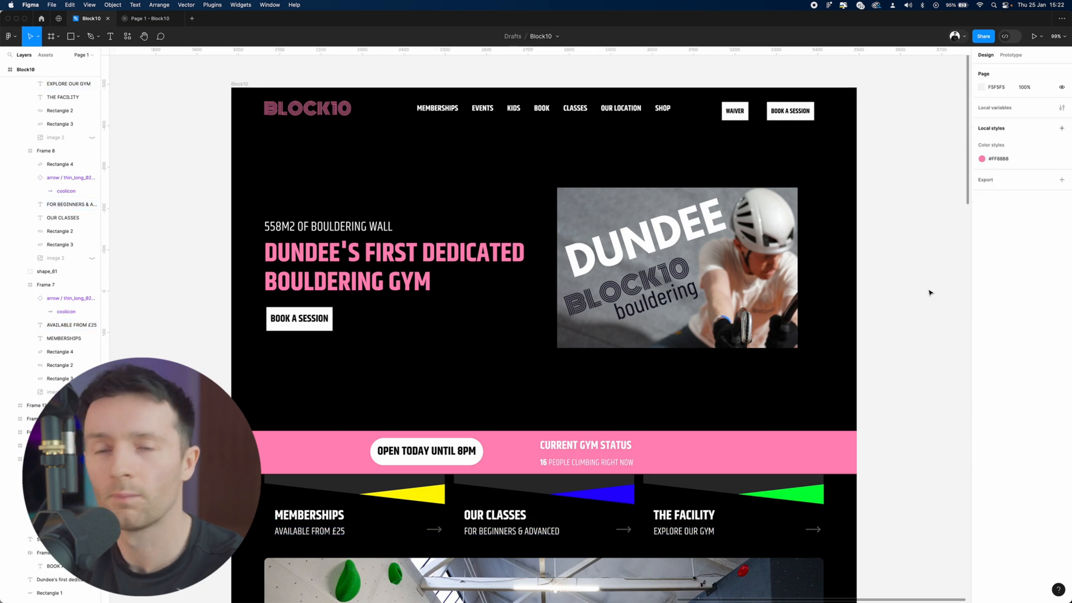
Step: Fill the hero headline white, the BOOK A SESSION button pink and the tagline grey
left_click(378, 277)
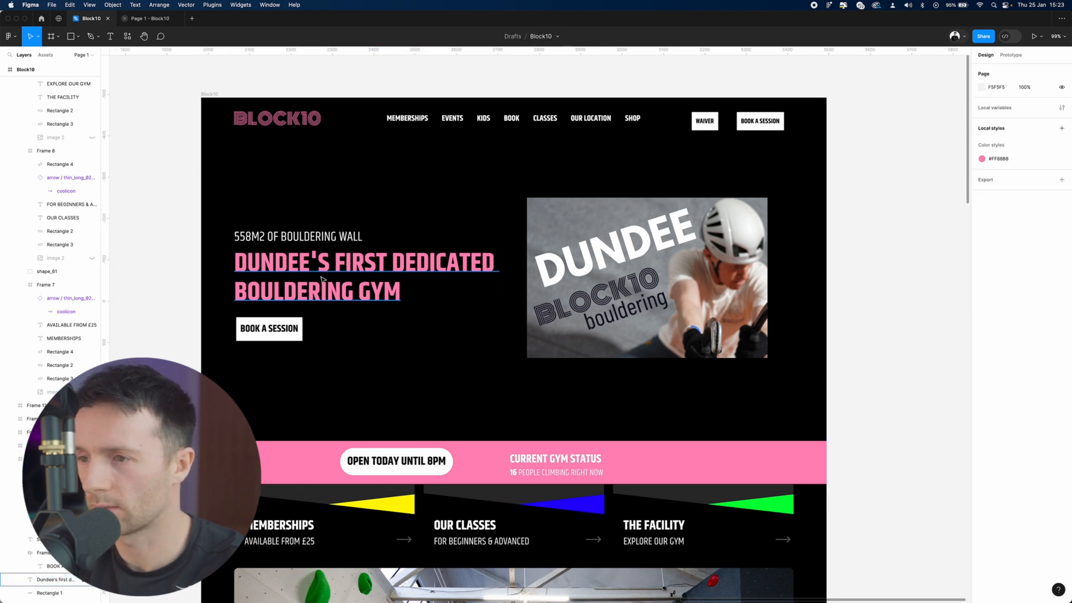
left_click(981, 326)
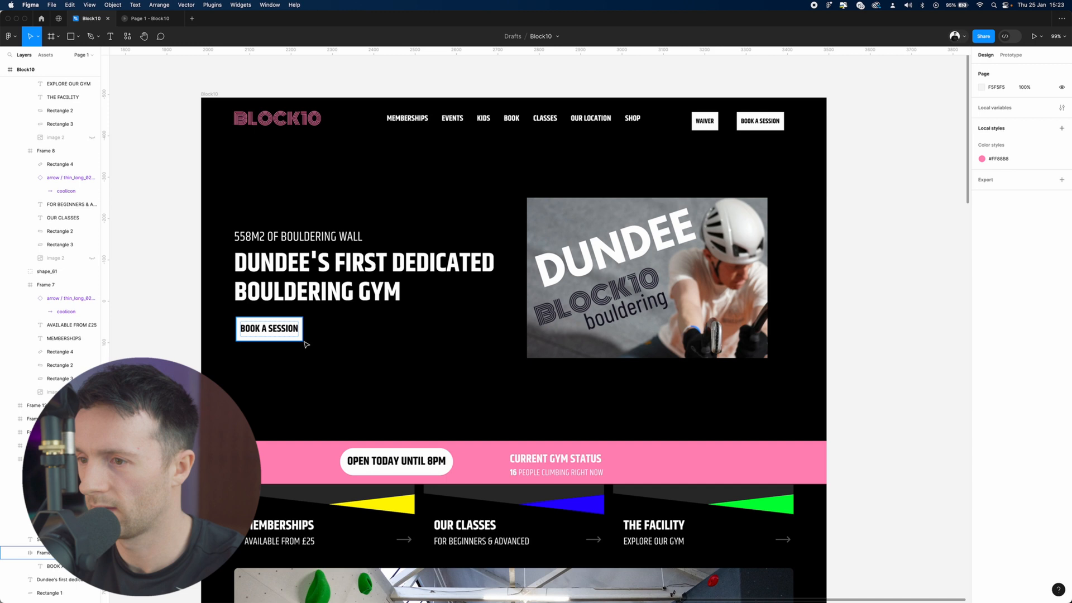
left_click(982, 364)
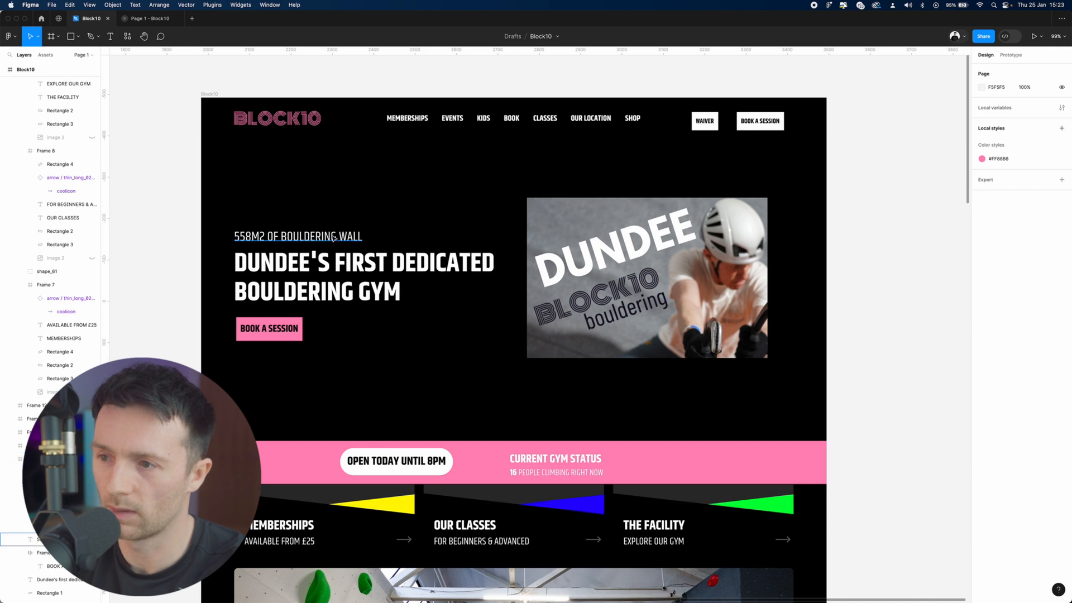
left_click(981, 326)
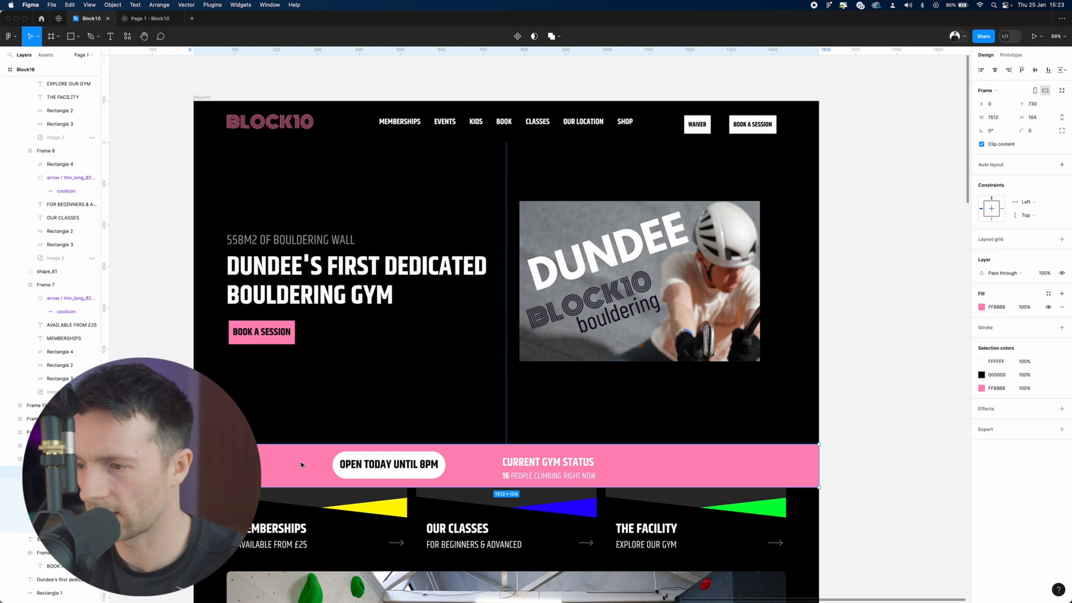
Step: Delete the status strip's pink fill and select the memberships card's yellow triangle
left_click(981, 306)
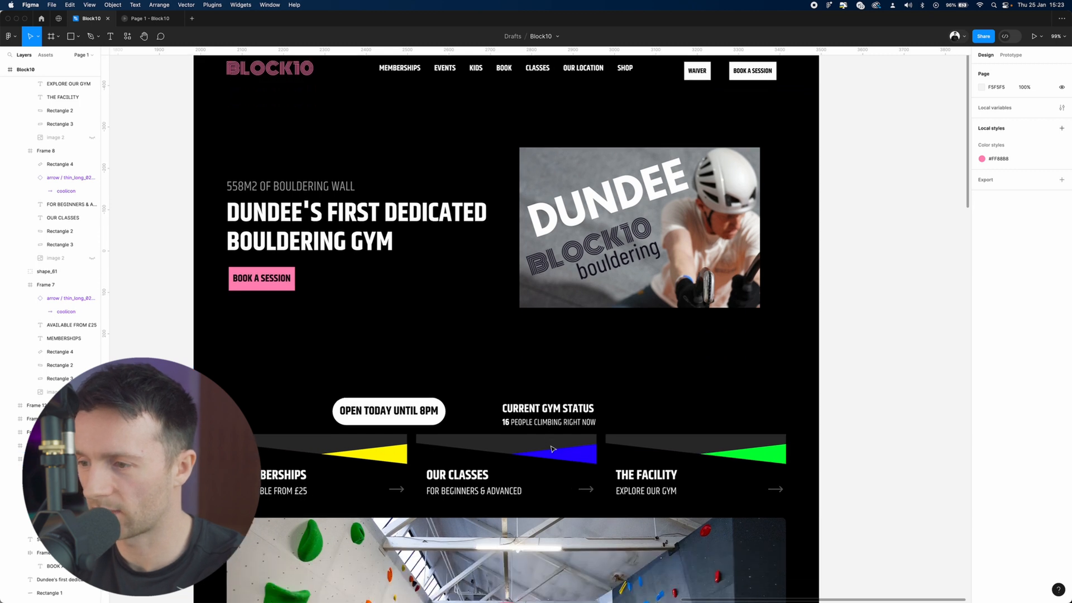
left_click(359, 471)
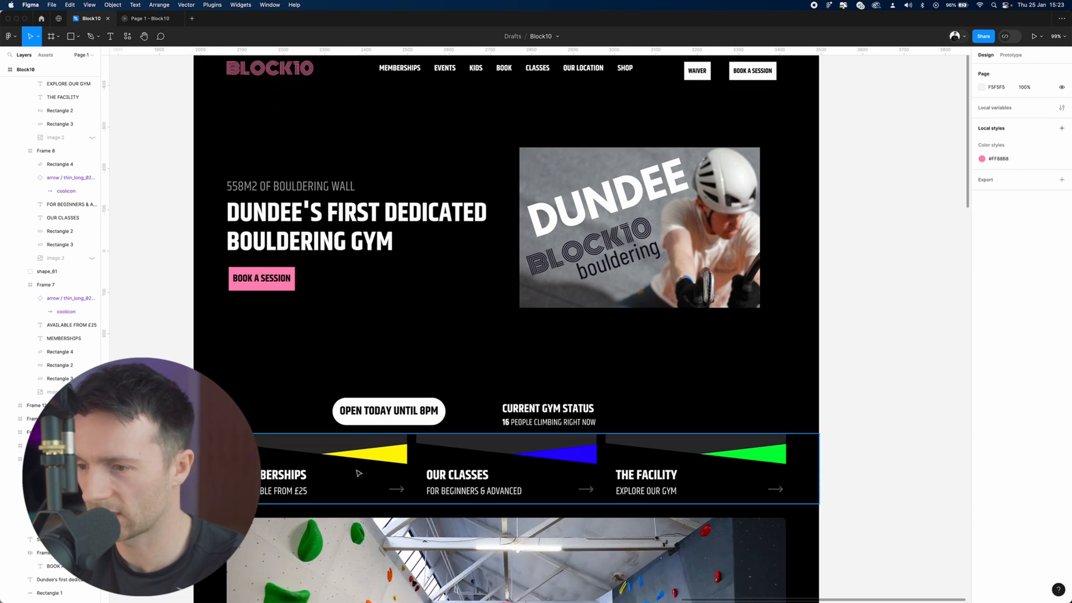
scroll("down", 3)
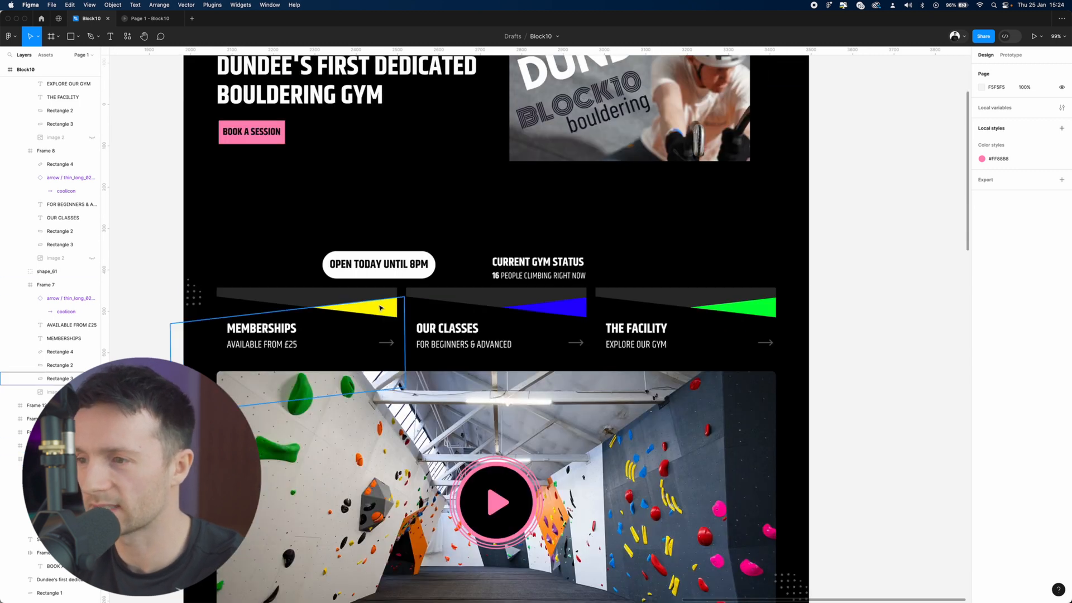
left_click(362, 300)
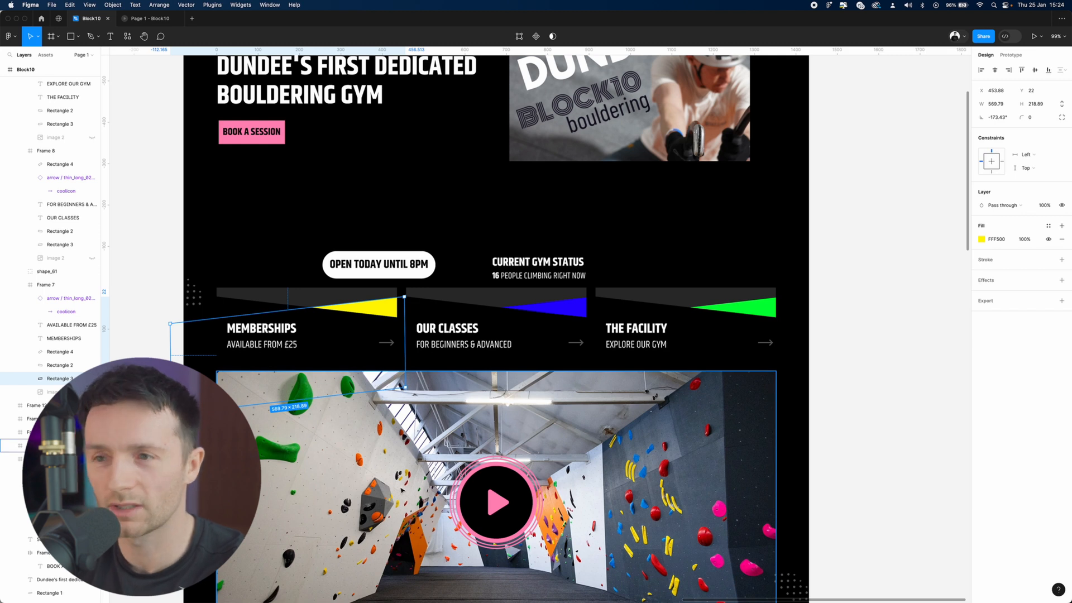
mouse_move(673, 427)
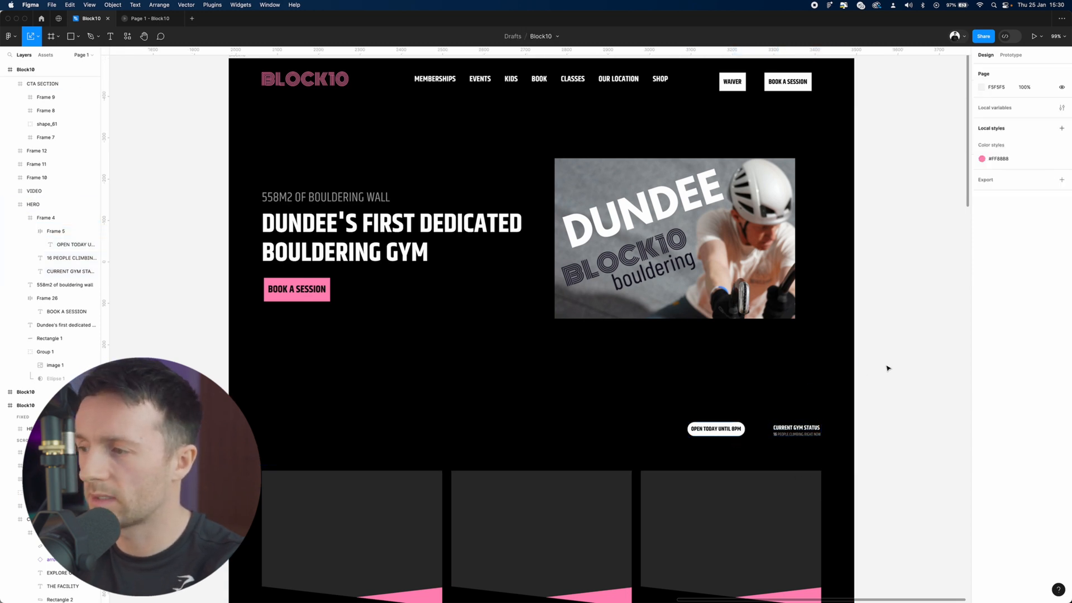
Step: Drag the hero tagline, headline and booking button lower toward the status strip
left_click(33, 203)
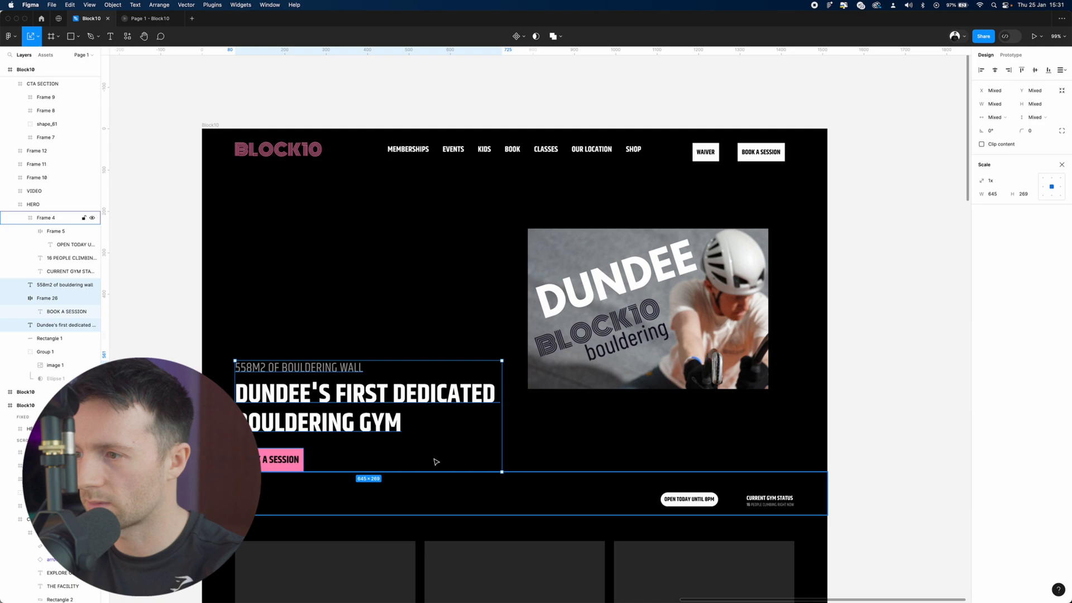
left_click(891, 267)
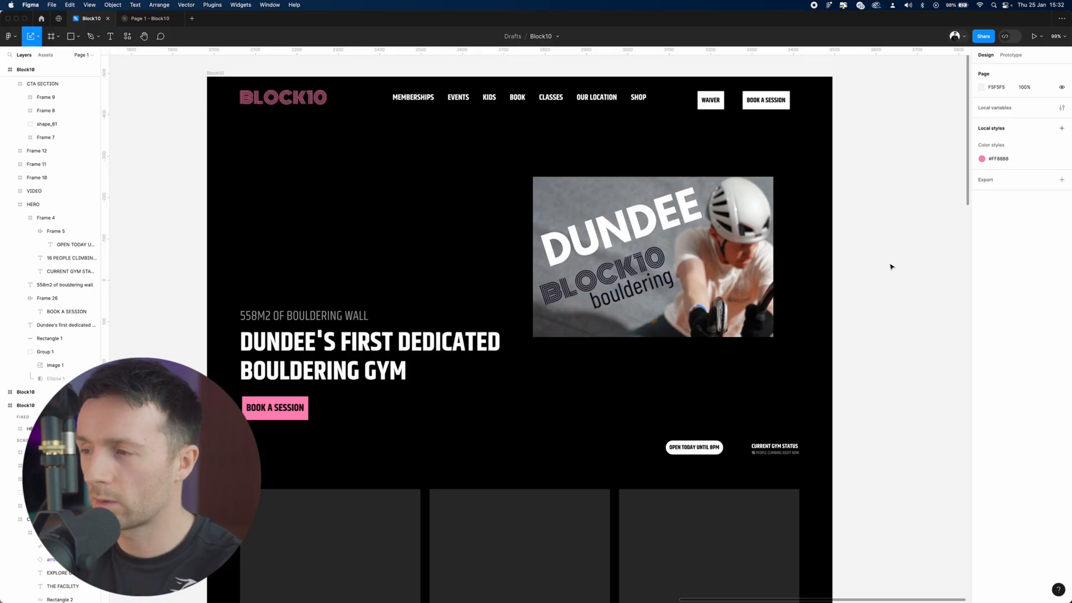
Step: Hide the DUNDEE image and bring in the new climbing-wall photo behind the hero
left_click(652, 257)
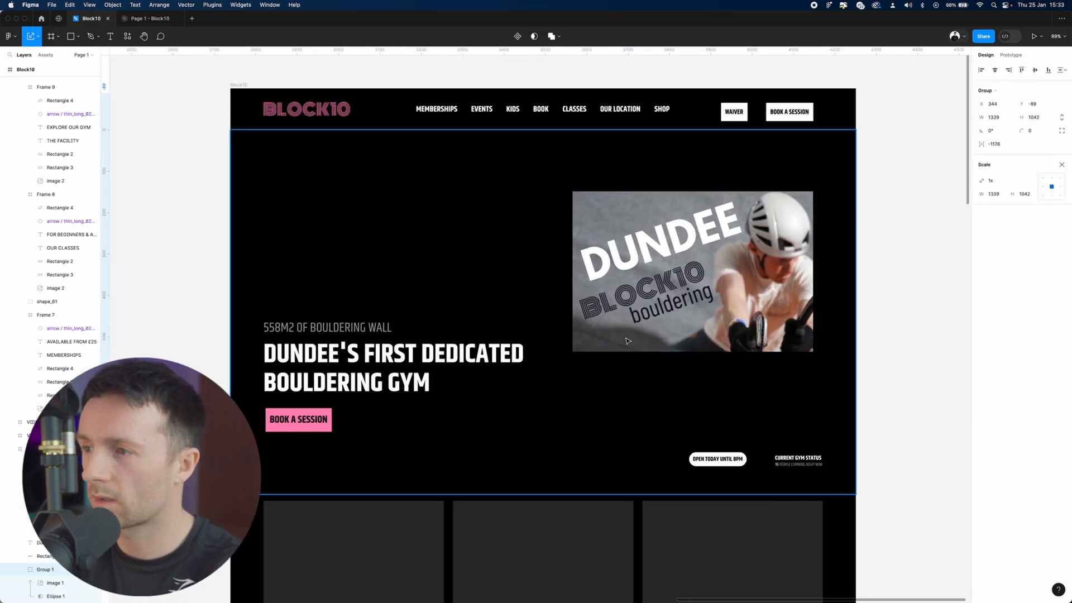
left_click(580, 289)
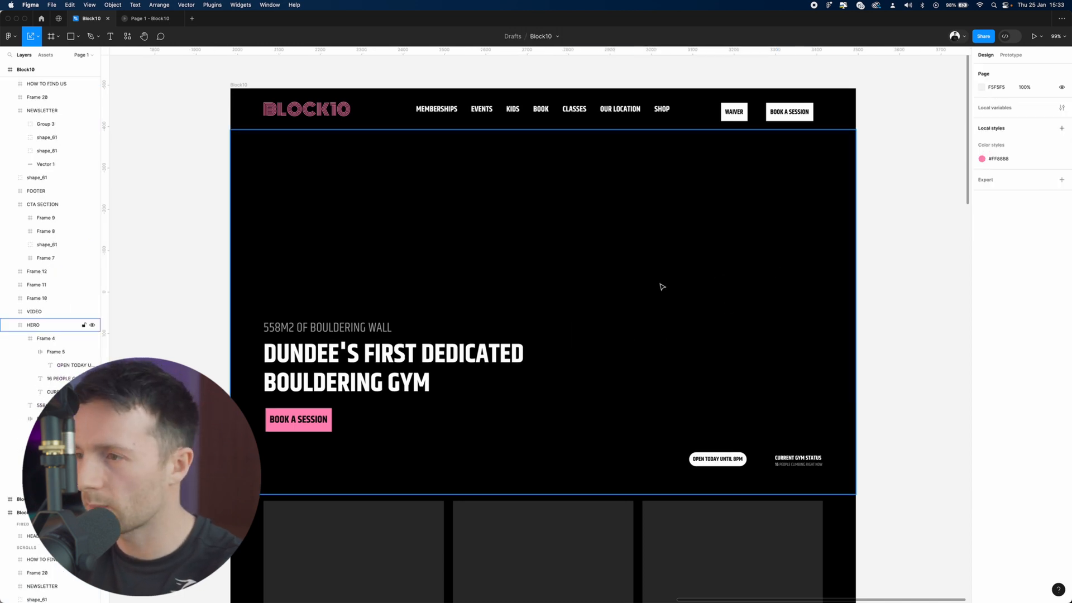
mouse_move(629, 475)
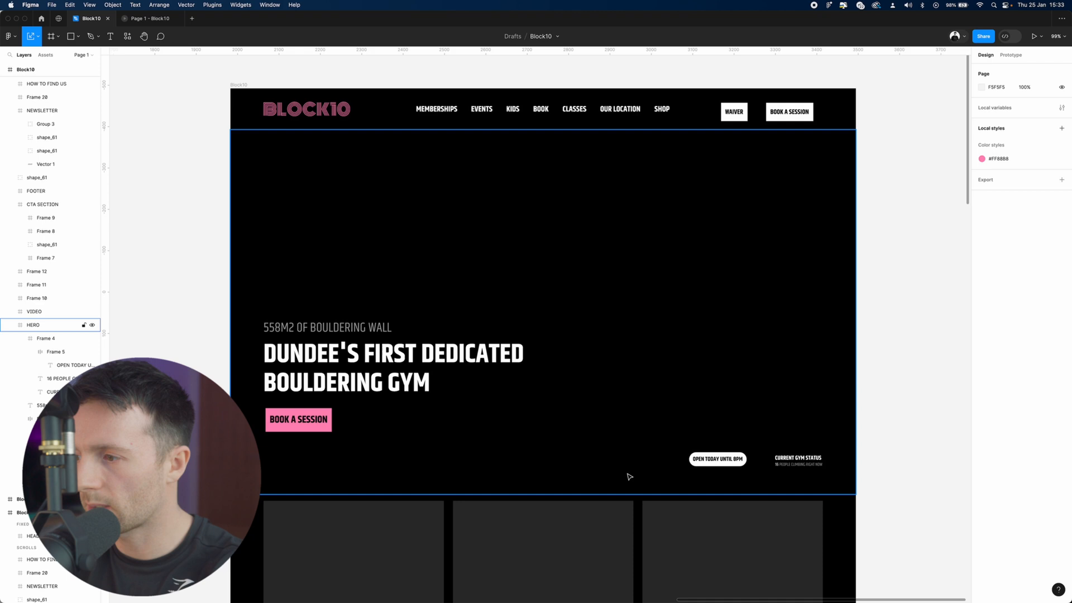
mouse_move(444, 306)
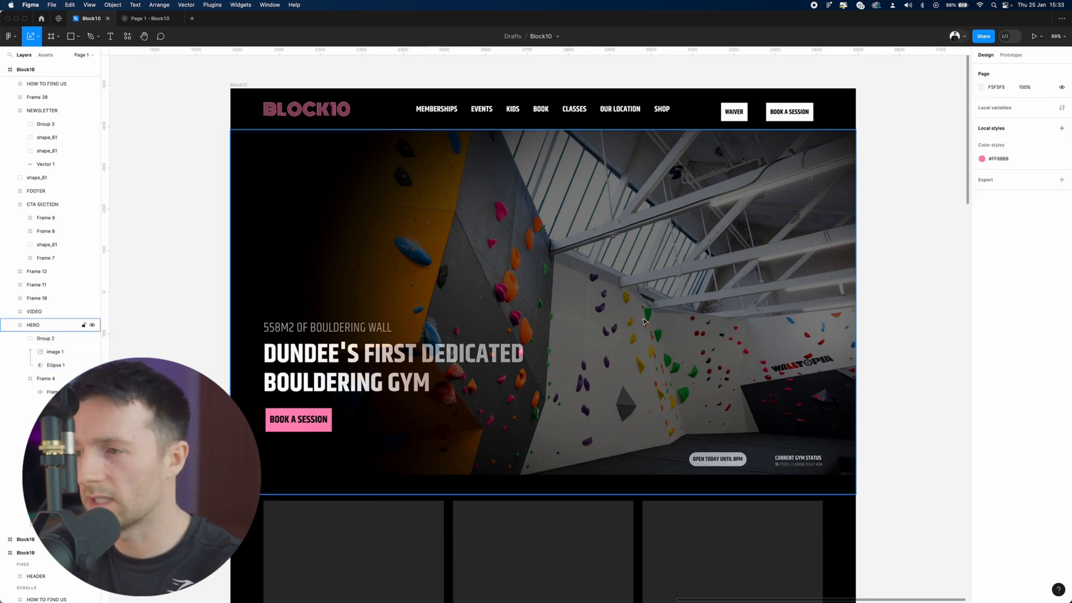
left_click(44, 338)
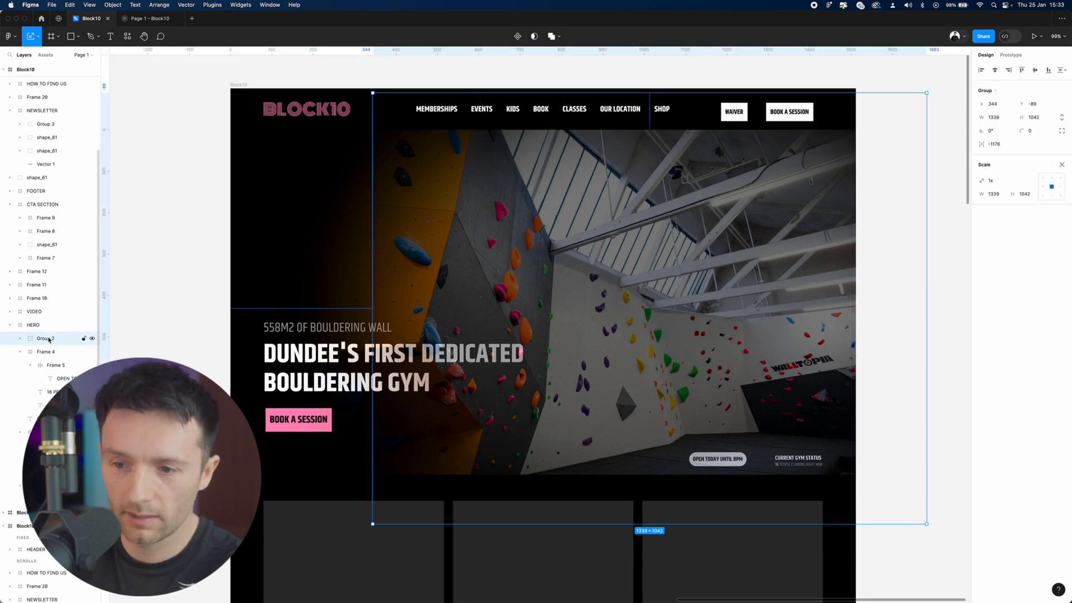
Step: Group the OPEN TODAY pill and gym status in a Hug × Hug auto-layout frame
left_click(718, 459)
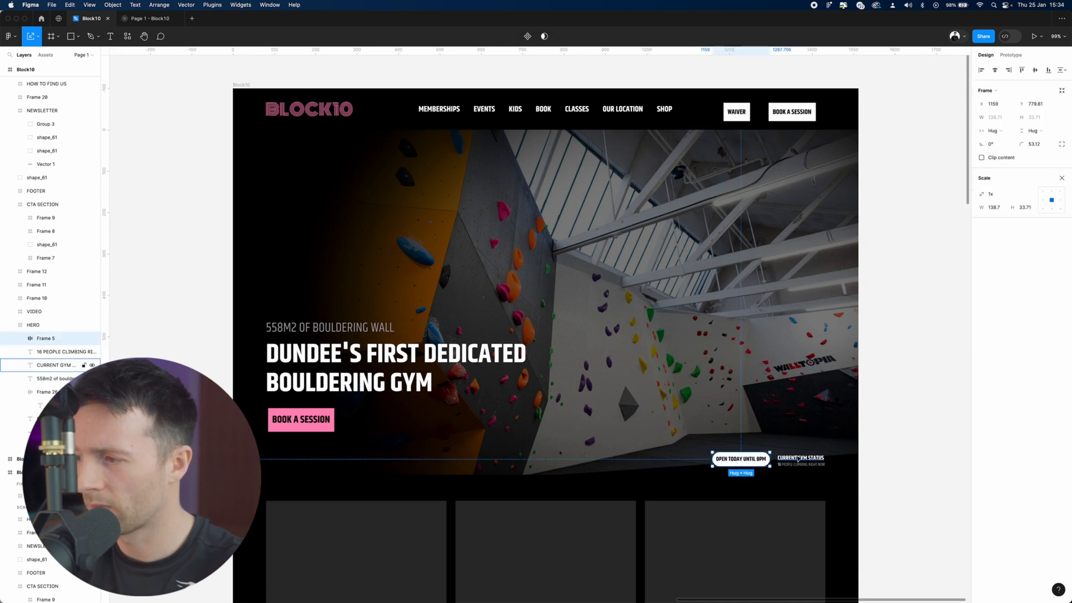
left_click(799, 458)
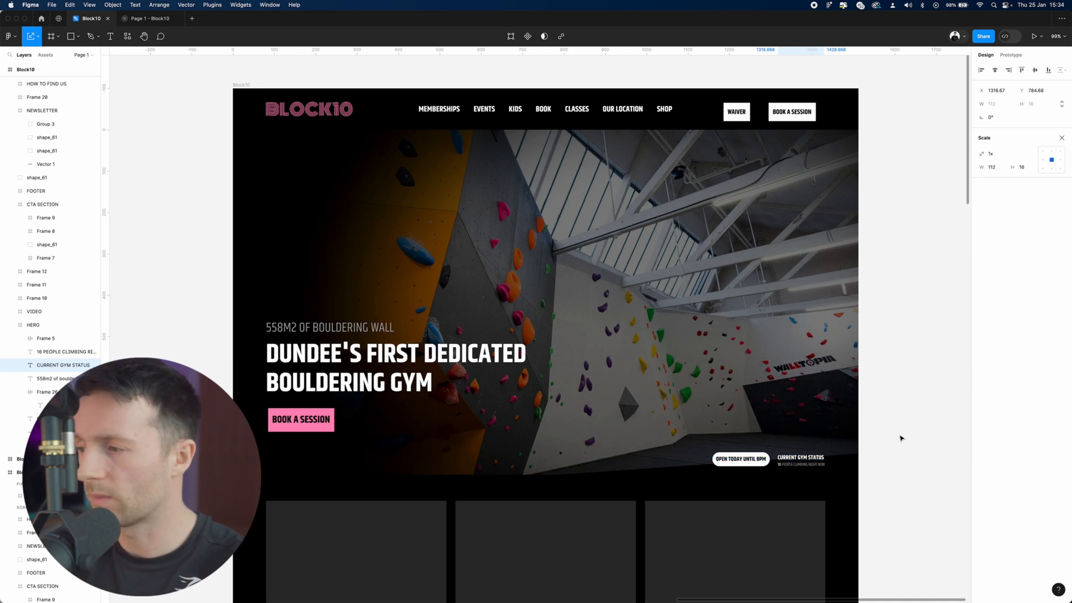
left_click(799, 457)
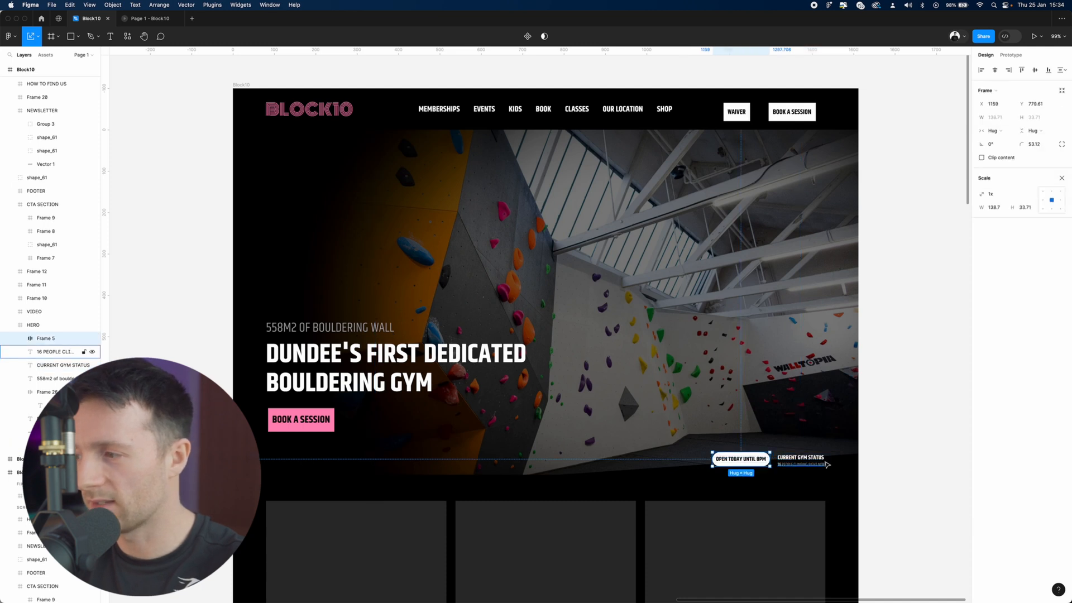
left_click(799, 459)
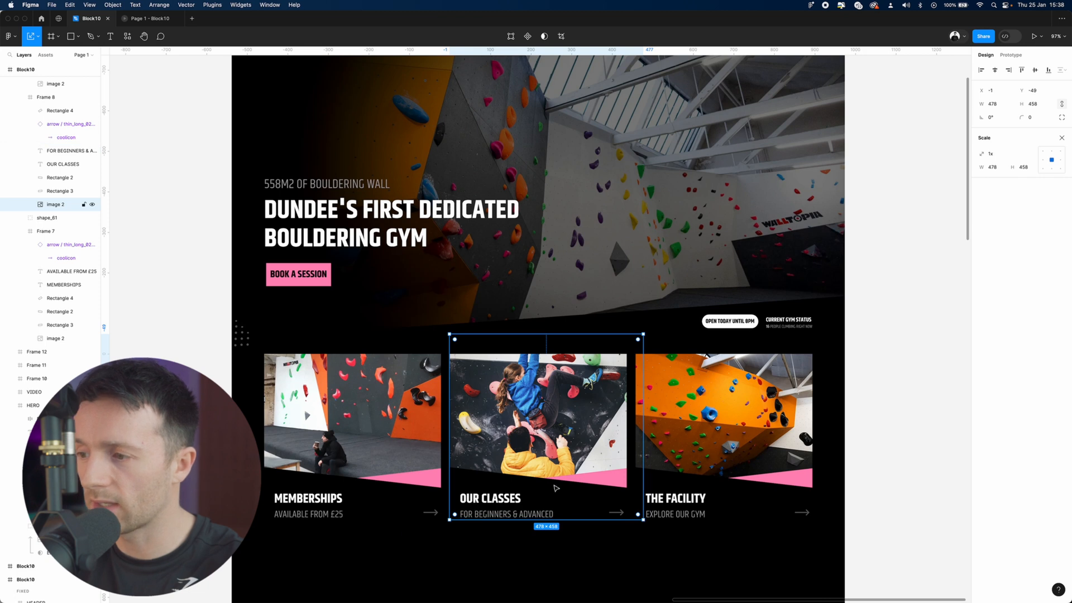
mouse_move(890, 357)
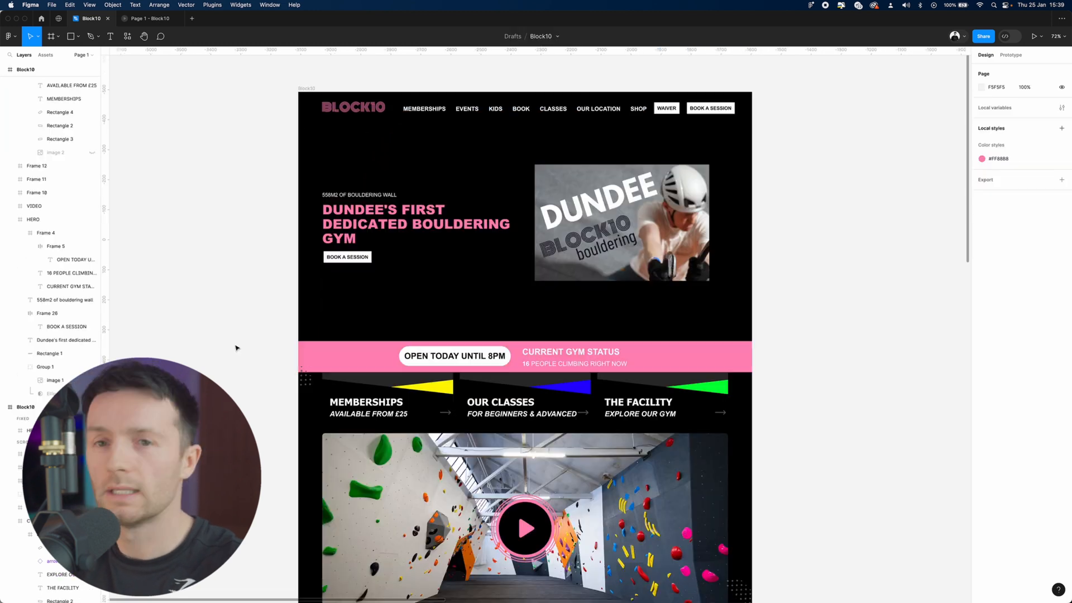
Step: Inspect the original Block10 pink headline, then return to the redesigned frame
left_click(415, 224)
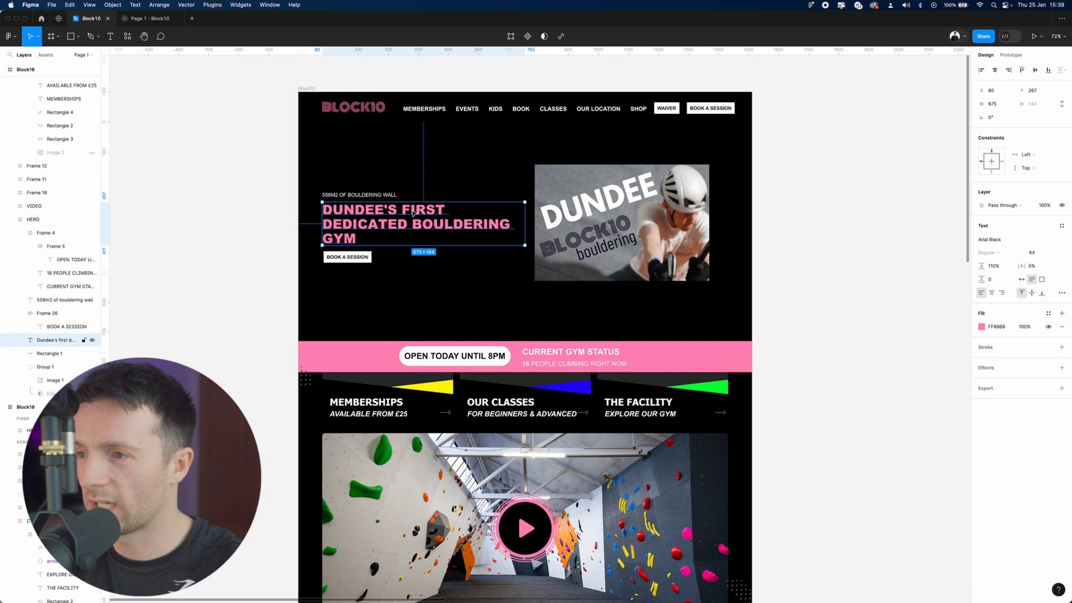
left_click(630, 289)
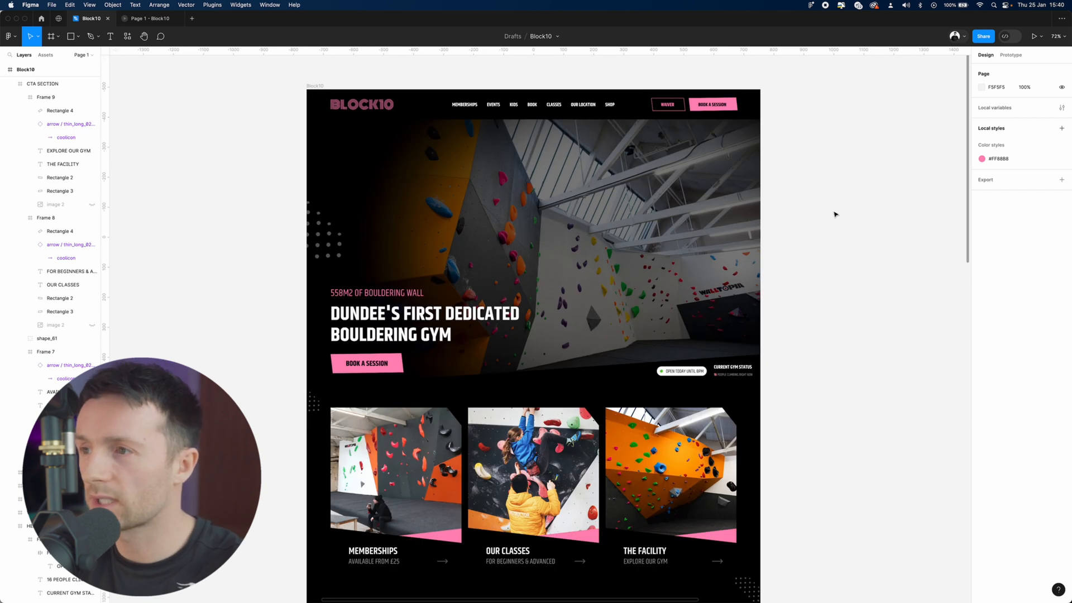
scroll("down", 3)
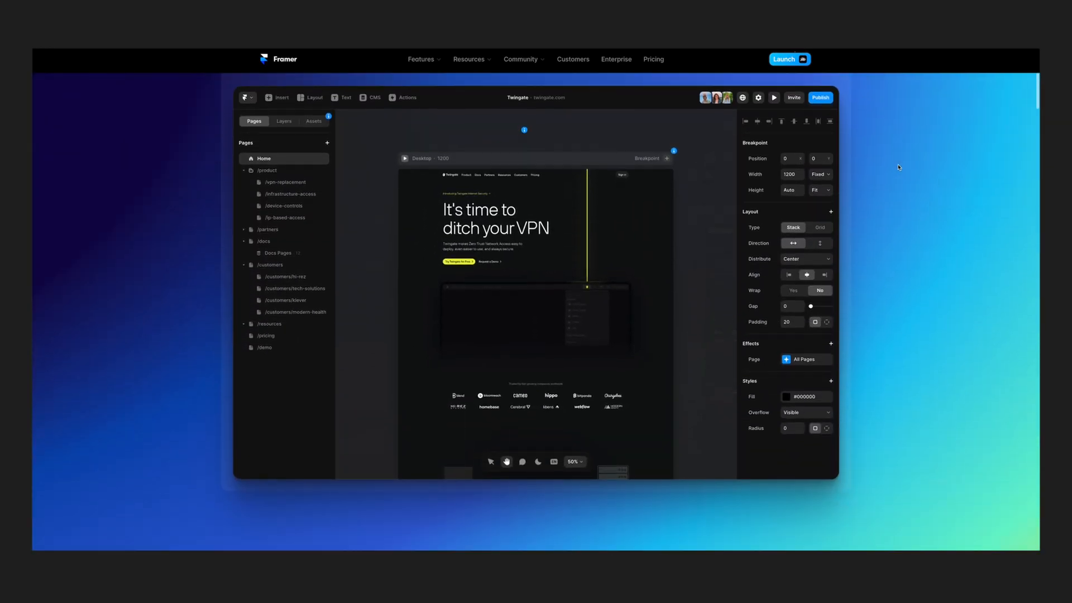
Step: Scroll the framer.com homepage down to the Made in Framer gallery
scroll("down", 3)
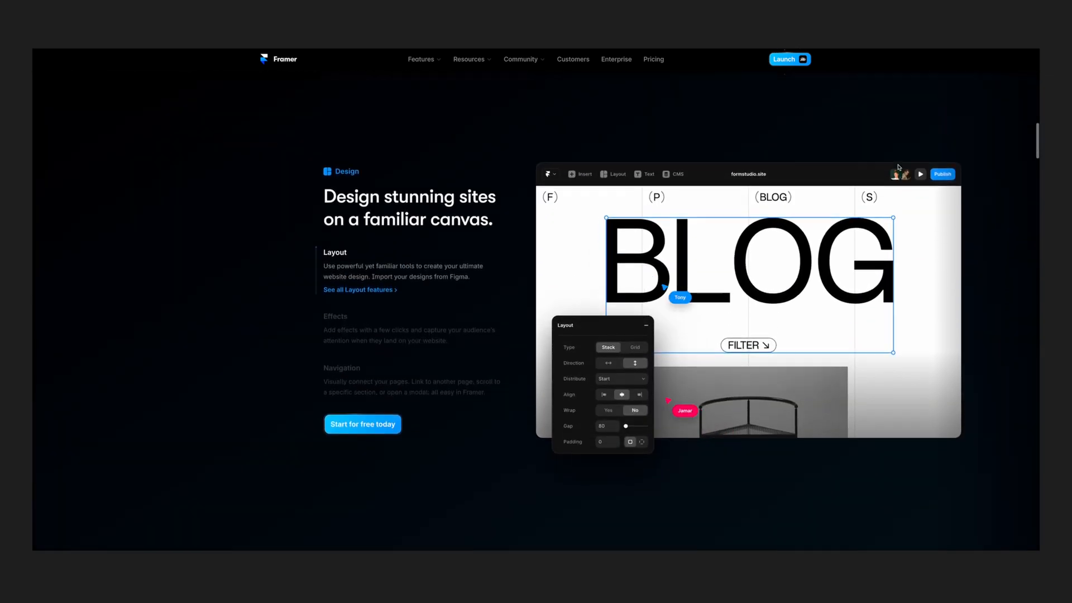
scroll("down", 3)
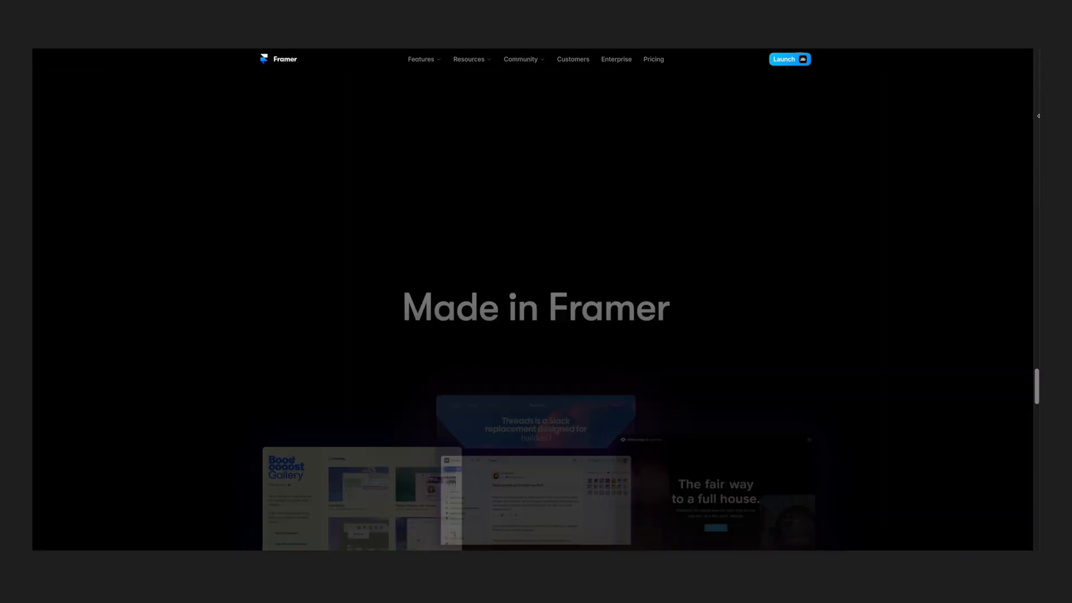
scroll("down", 3)
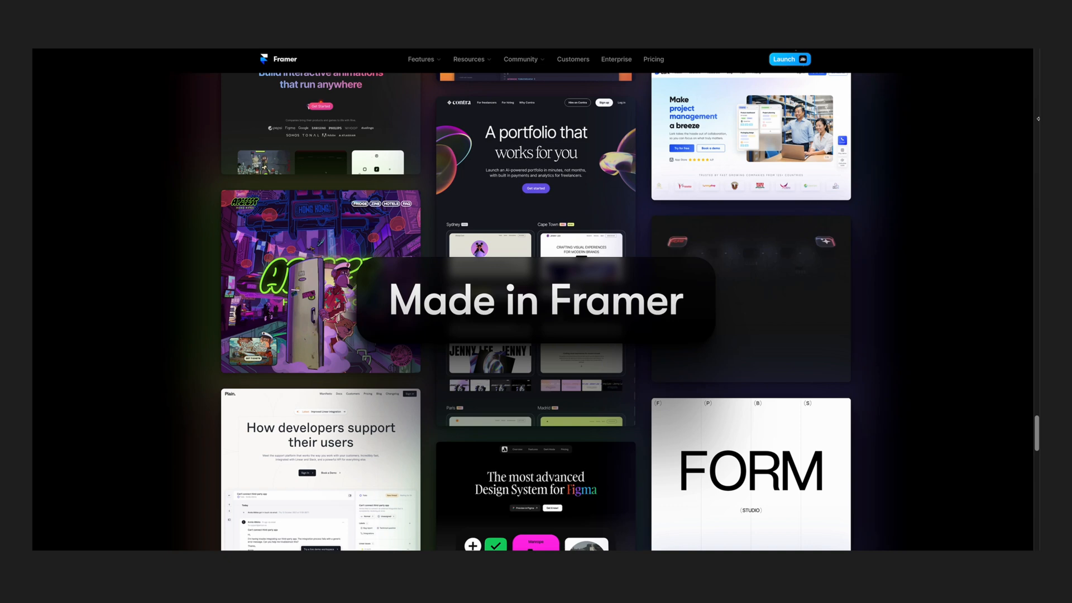
scroll("down", 3)
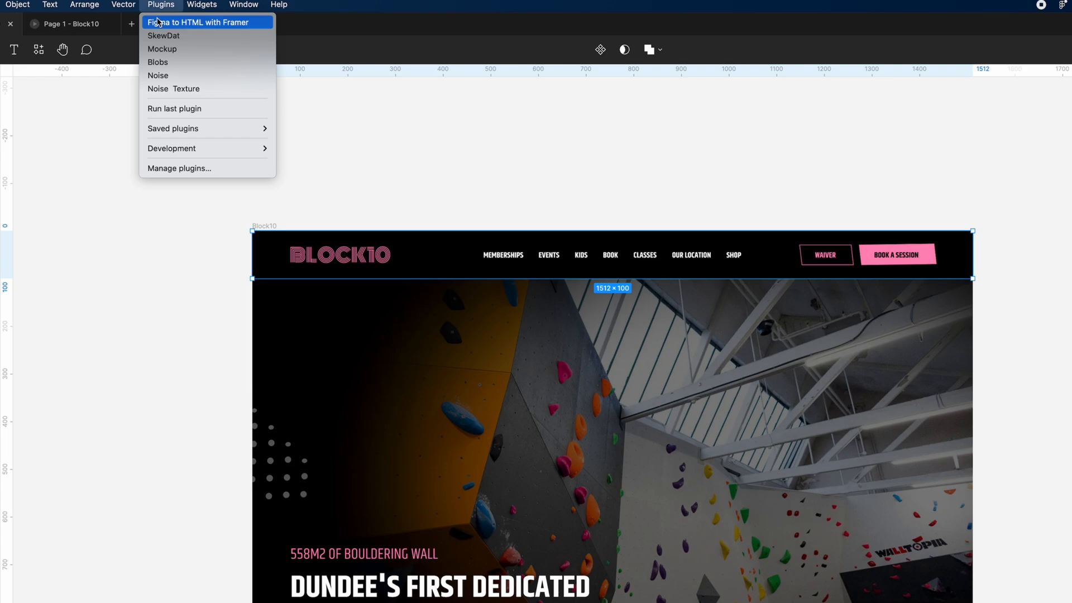
Step: Run the Figma to HTML with Framer plugin on the Block10 frame
left_click(199, 23)
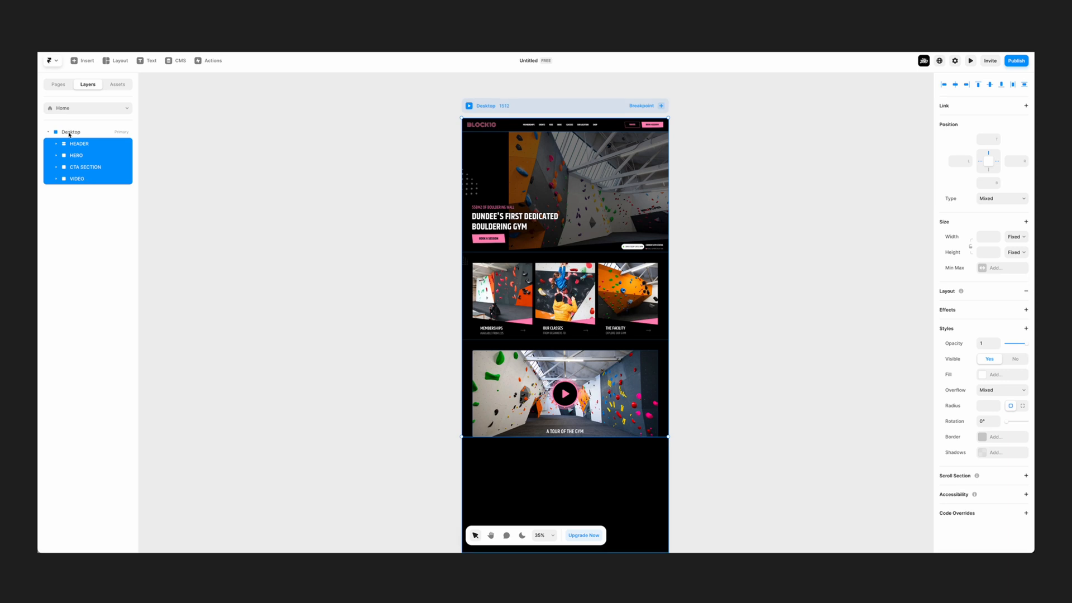
Step: Add a background video to the HERO frame with Cover fill and 0.6 opacity, then preview the page
left_click(82, 60)
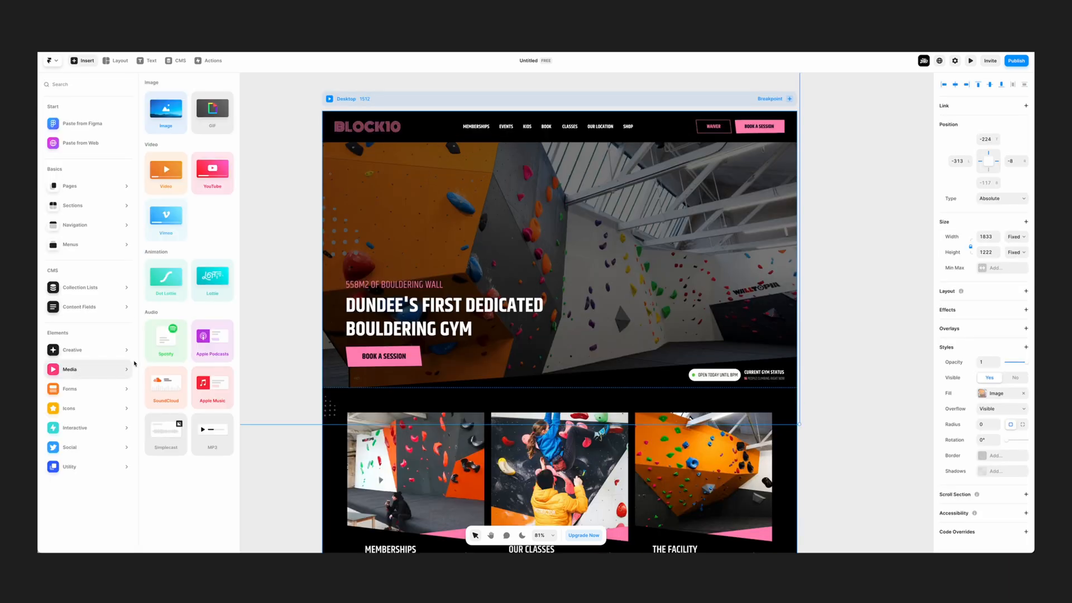
left_click(87, 84)
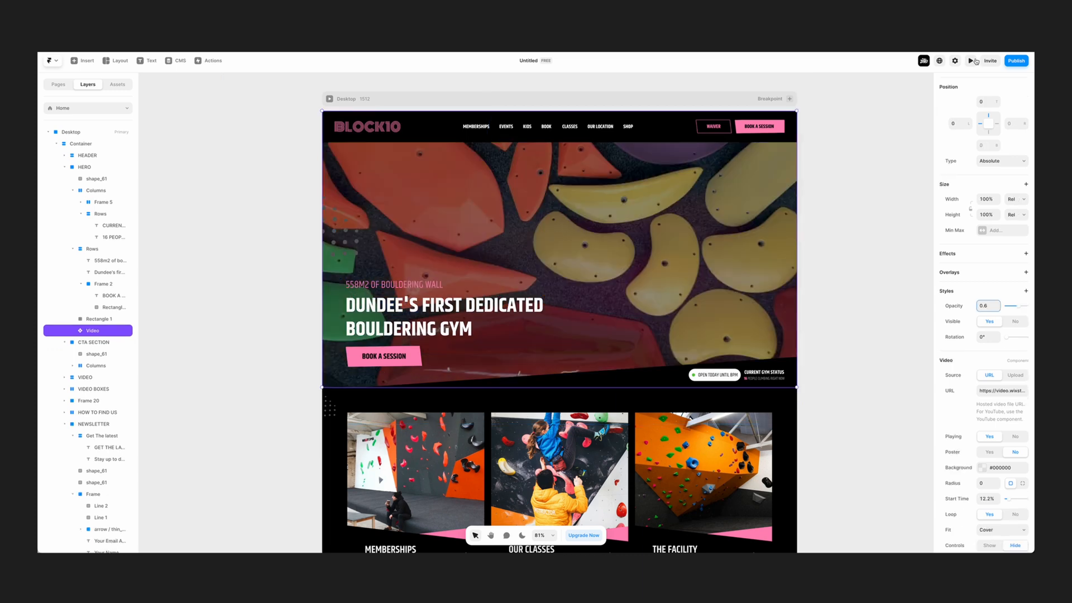
left_click(973, 61)
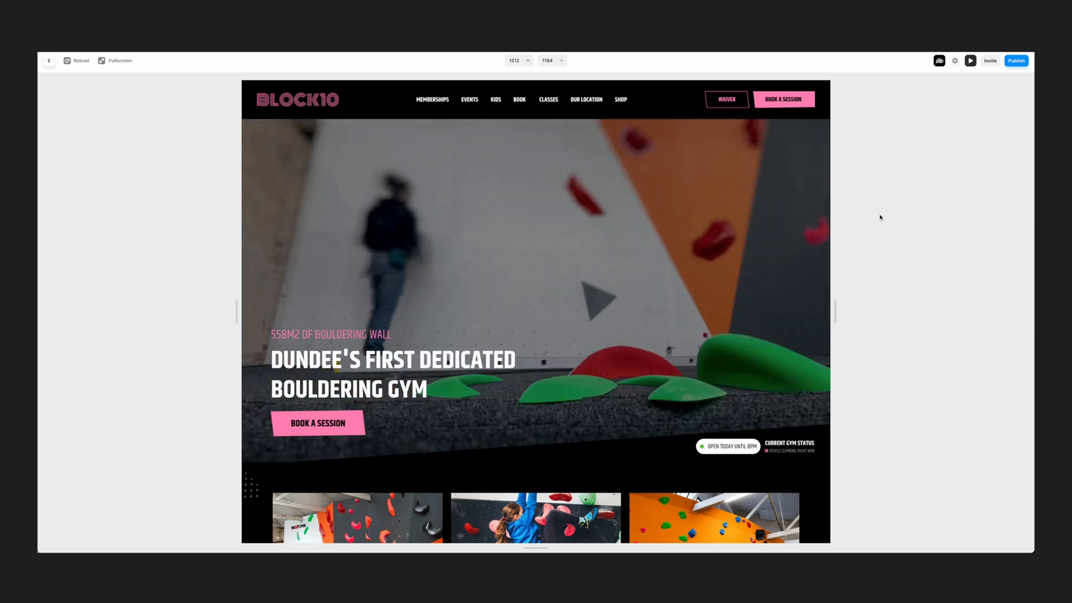
Step: Convert the Book a Session frame (Frame 2) into a component named Button
right_click(383, 407)
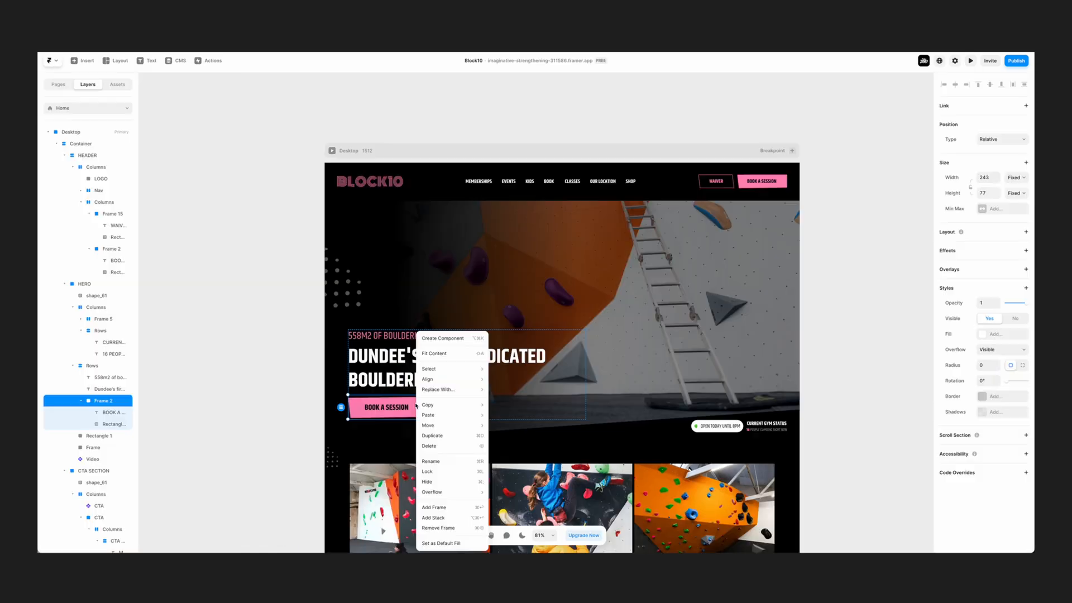
left_click(443, 337)
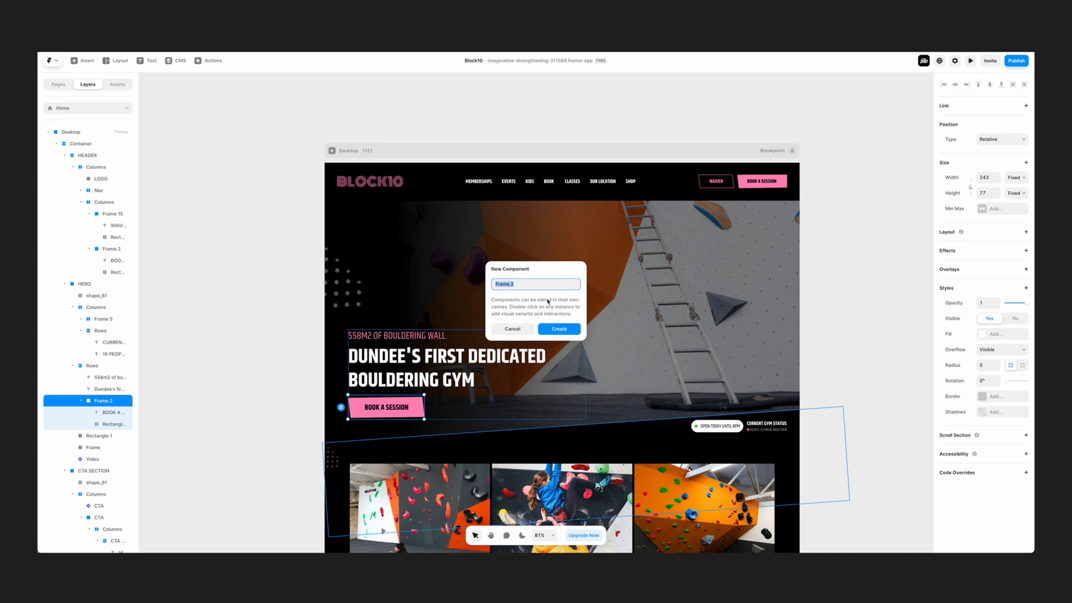
type("Bu")
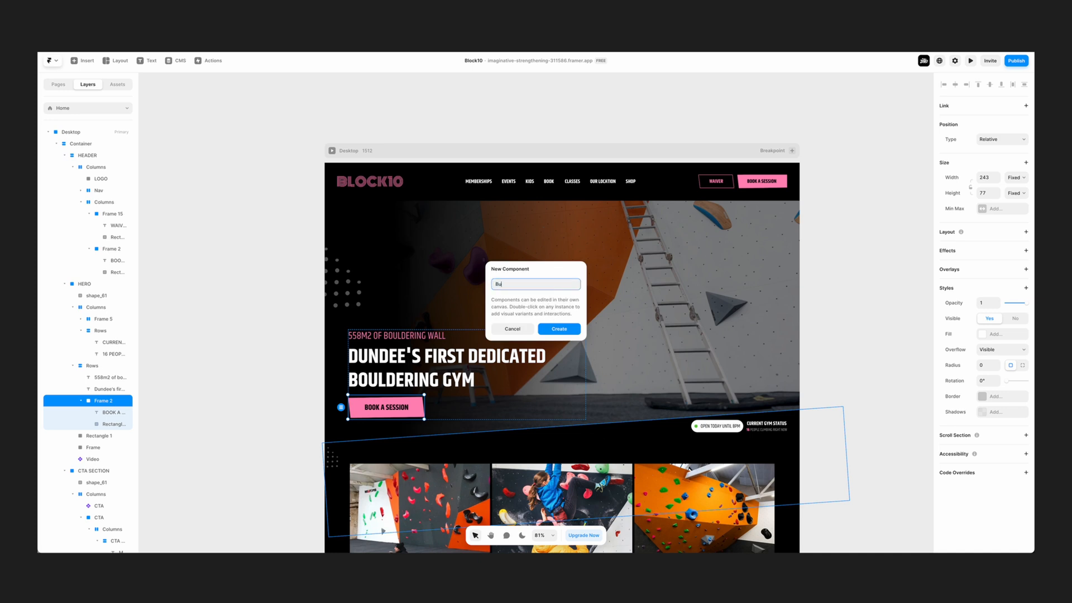
left_click(558, 328)
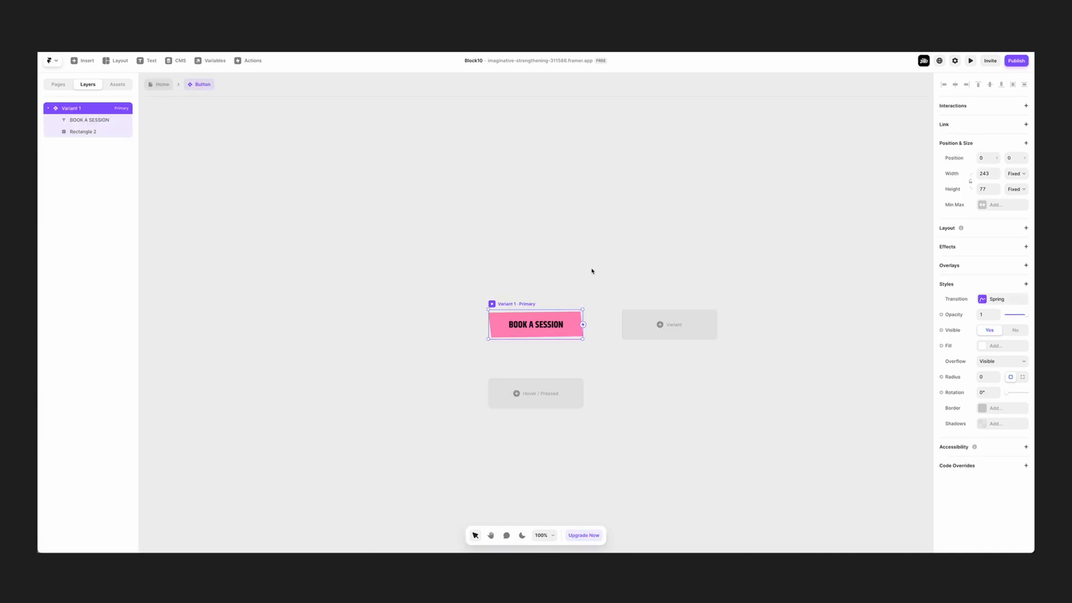
Step: Add a Hover variant to Button with Rectangle 2 rotated by 2°
left_click(534, 392)
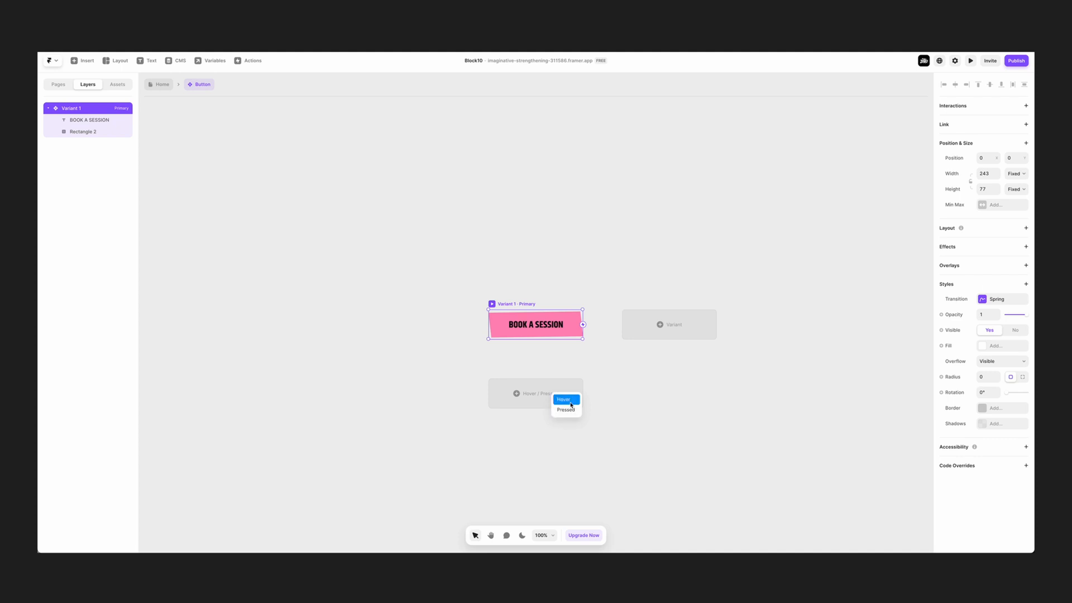
left_click(563, 399)
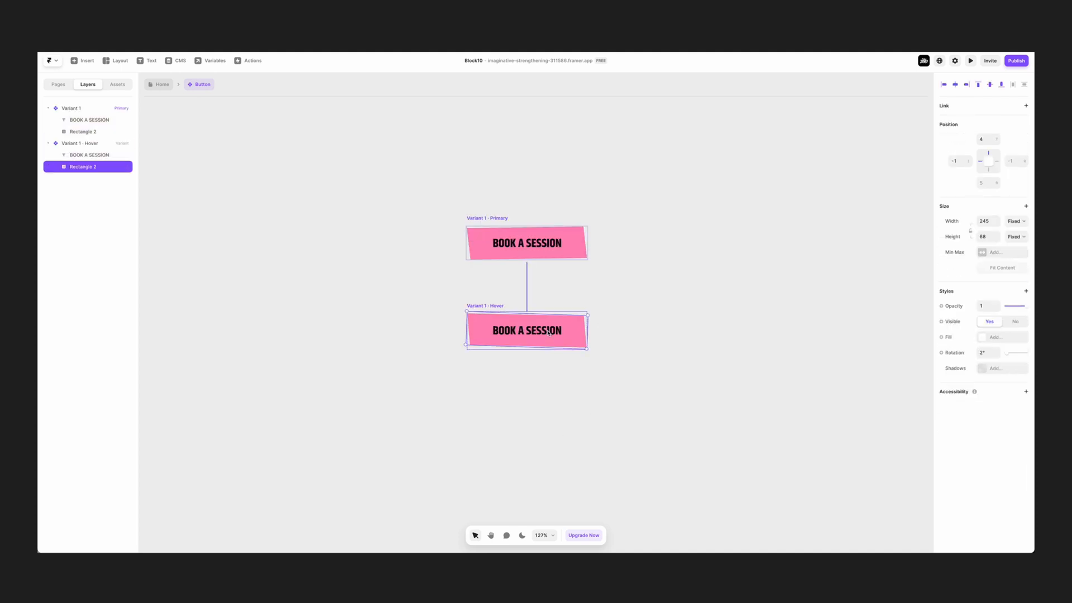
left_click(970, 60)
type("Play")
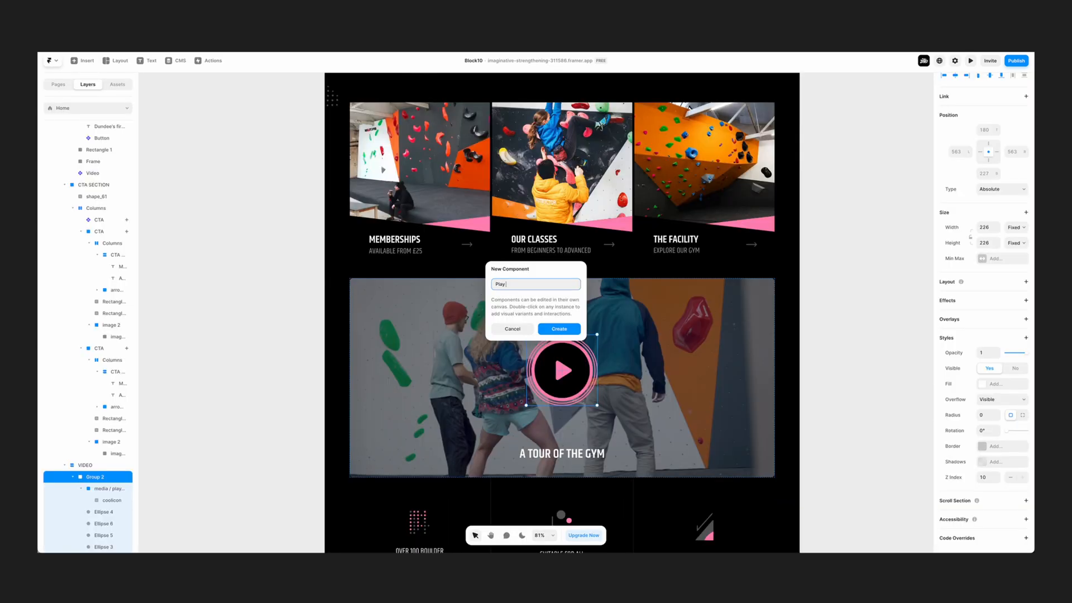
Step: Create the Play Button component from Group 2 with a Hover variant enlarging Ellipse 6 to 280×280
left_click(558, 328)
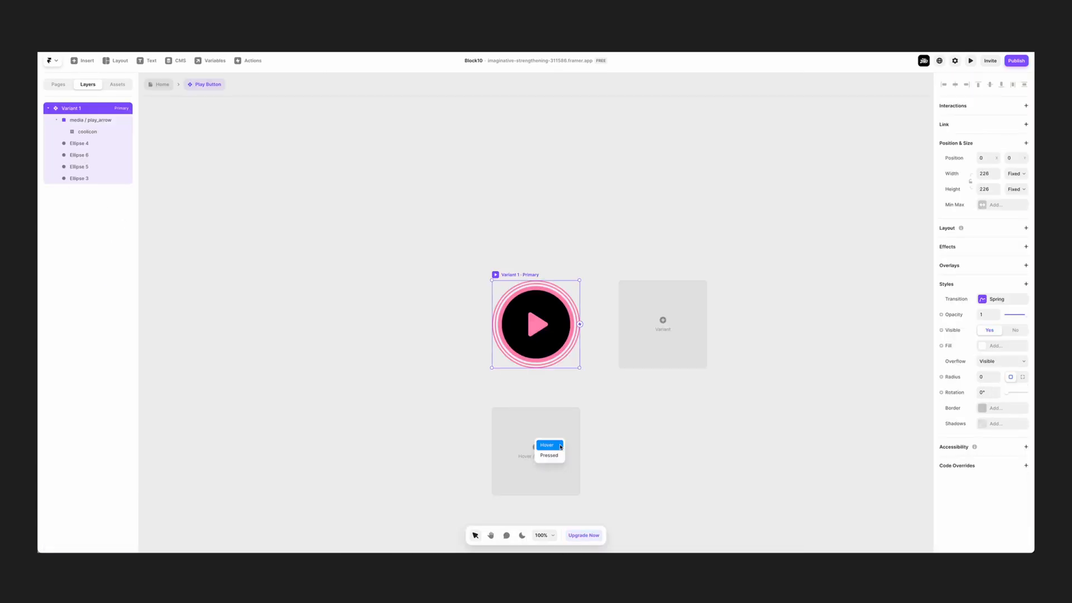
left_click(547, 446)
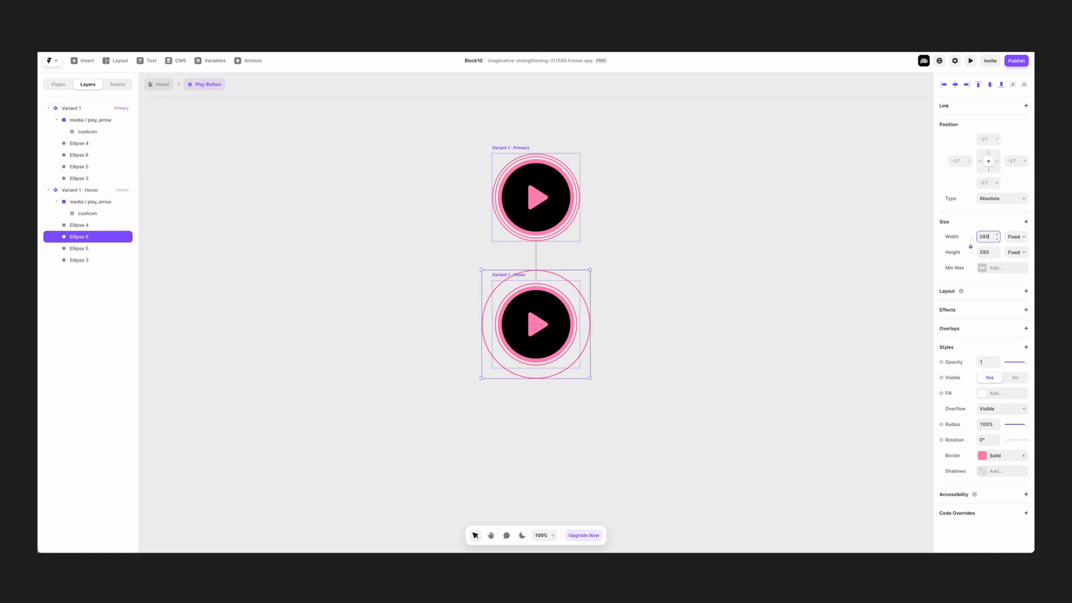
left_click(970, 60)
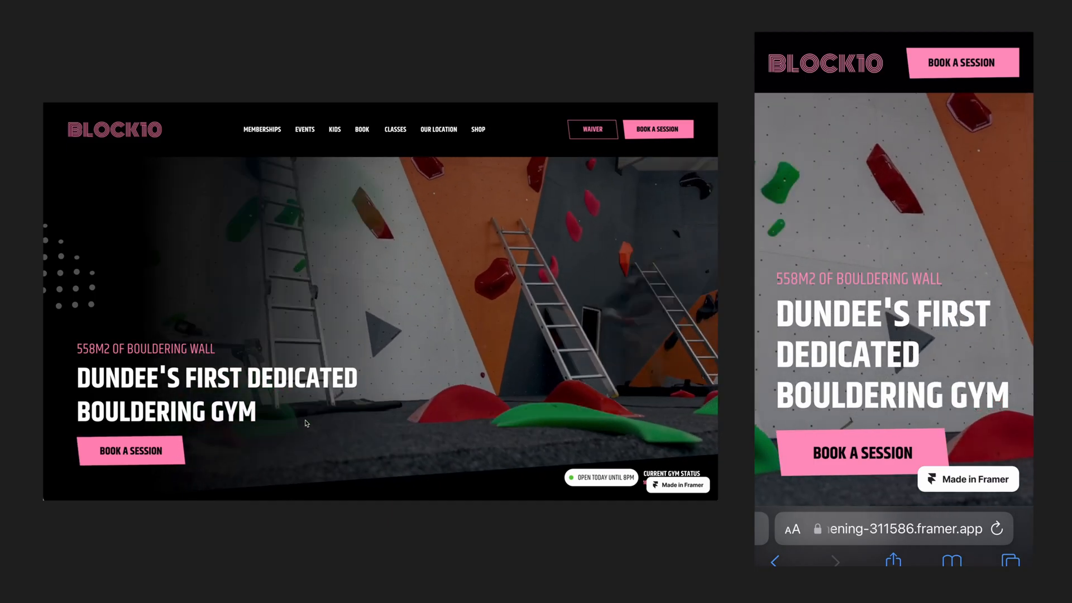
Step: Scroll the published site from the hero down through cards, tour video, hours, map, newsletter and footer
scroll("down", 3)
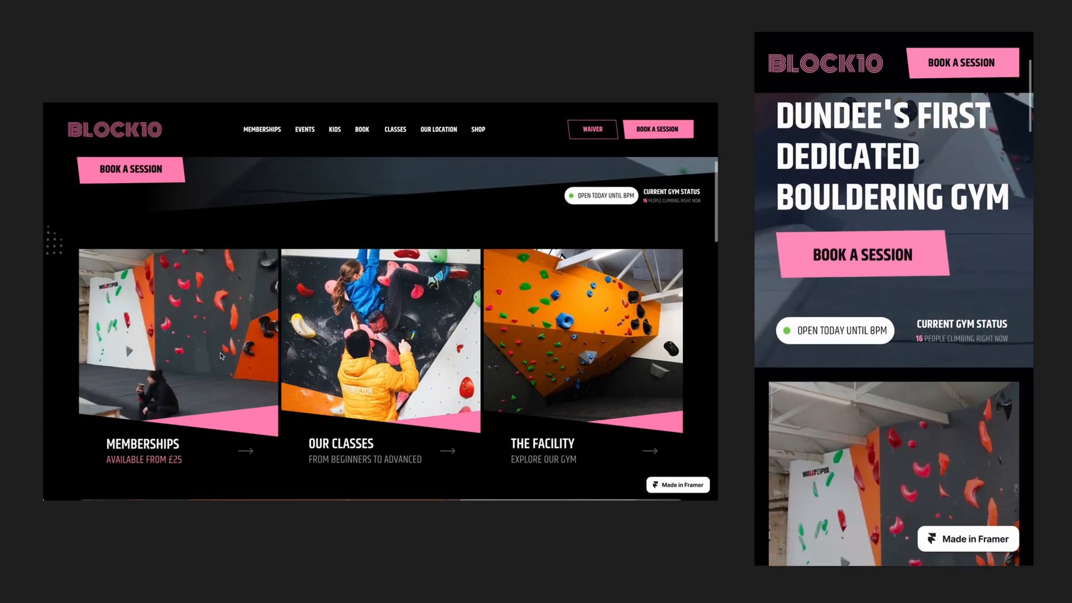
scroll("down", 3)
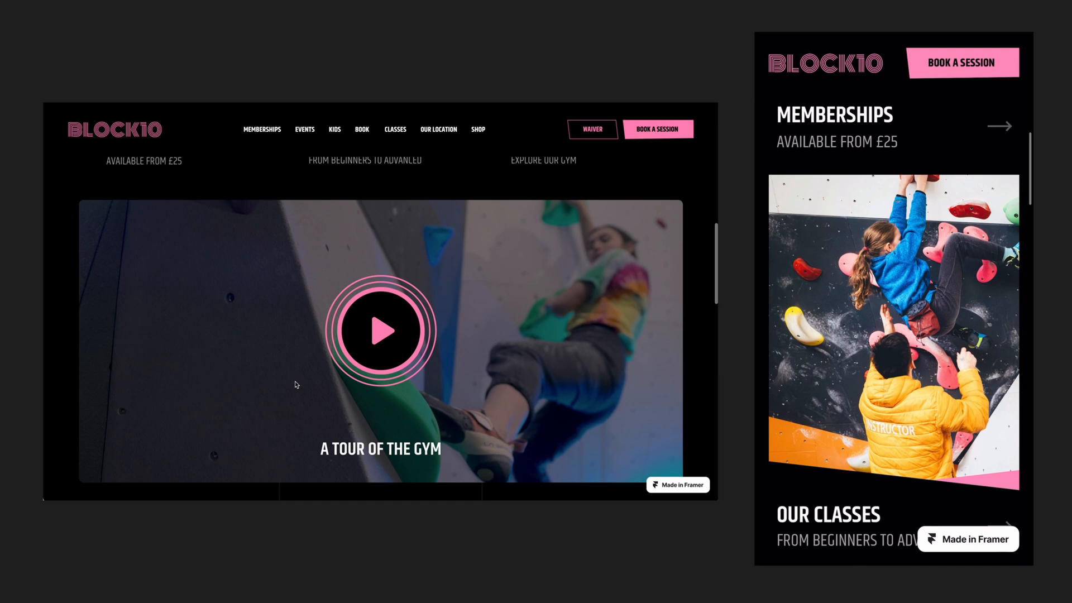
scroll("down", 3)
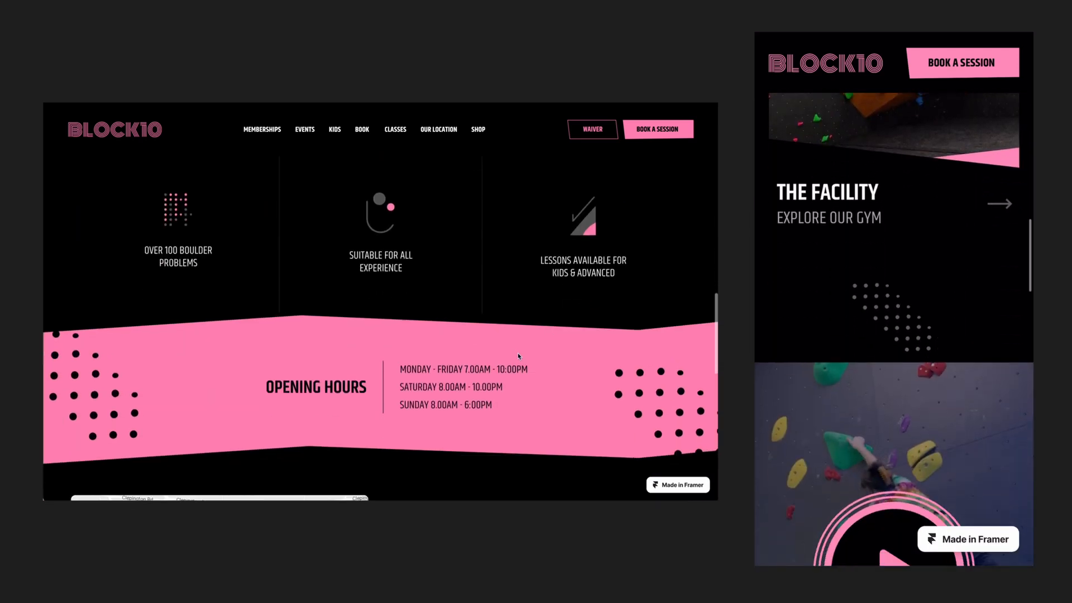
scroll("down", 3)
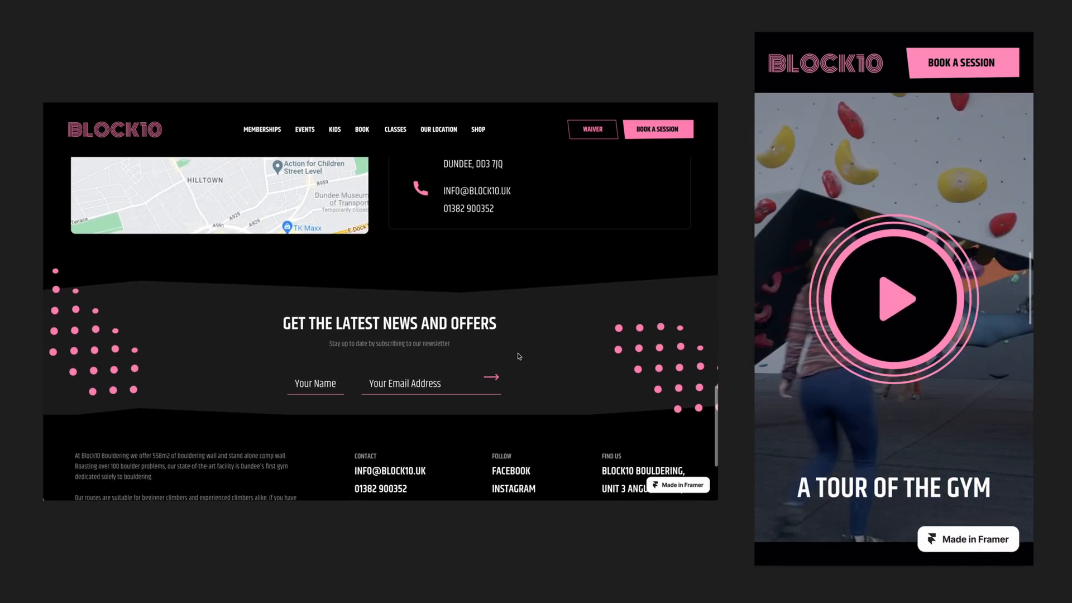